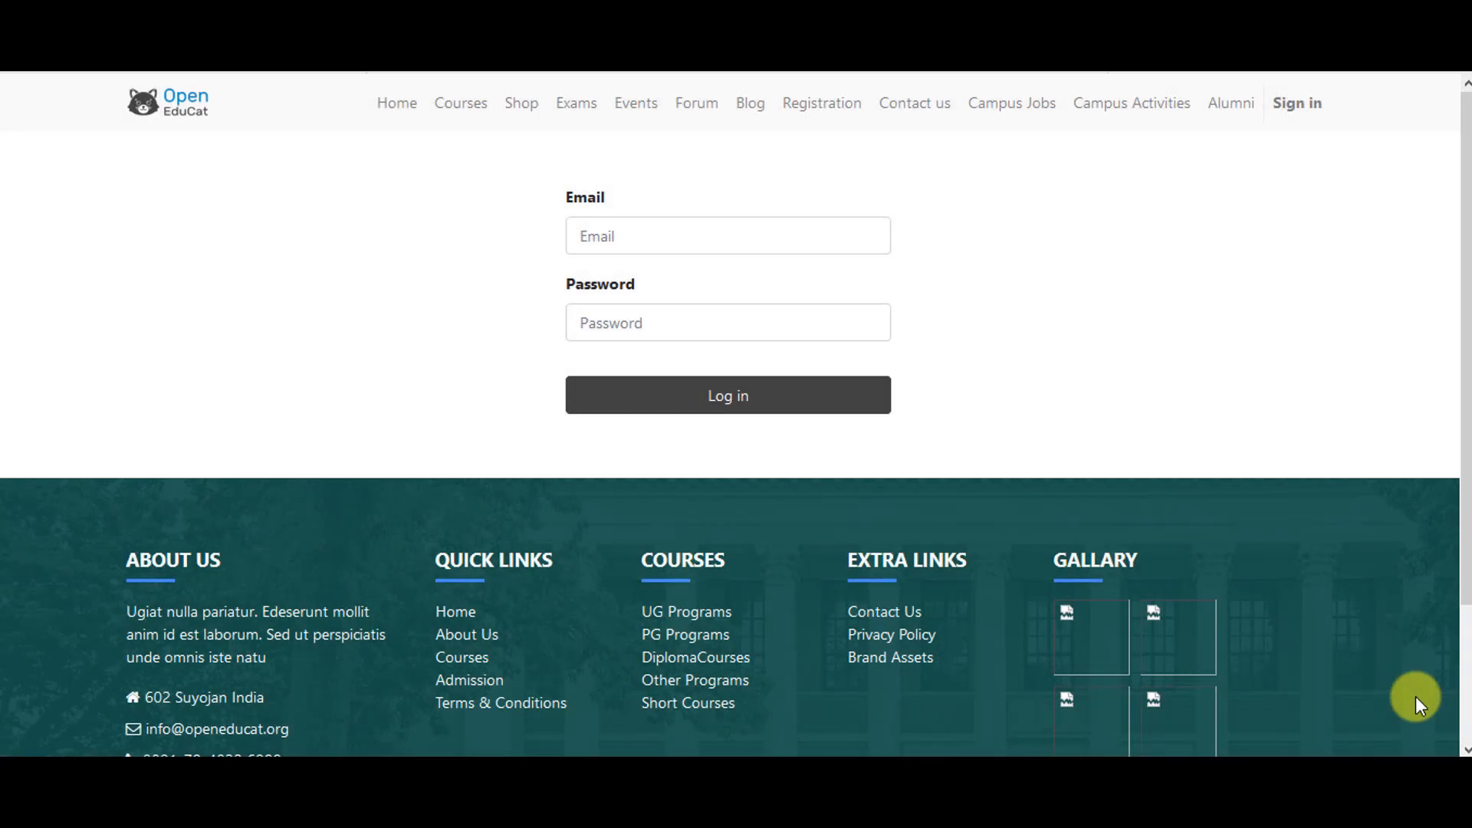
mouse_move(931, 164)
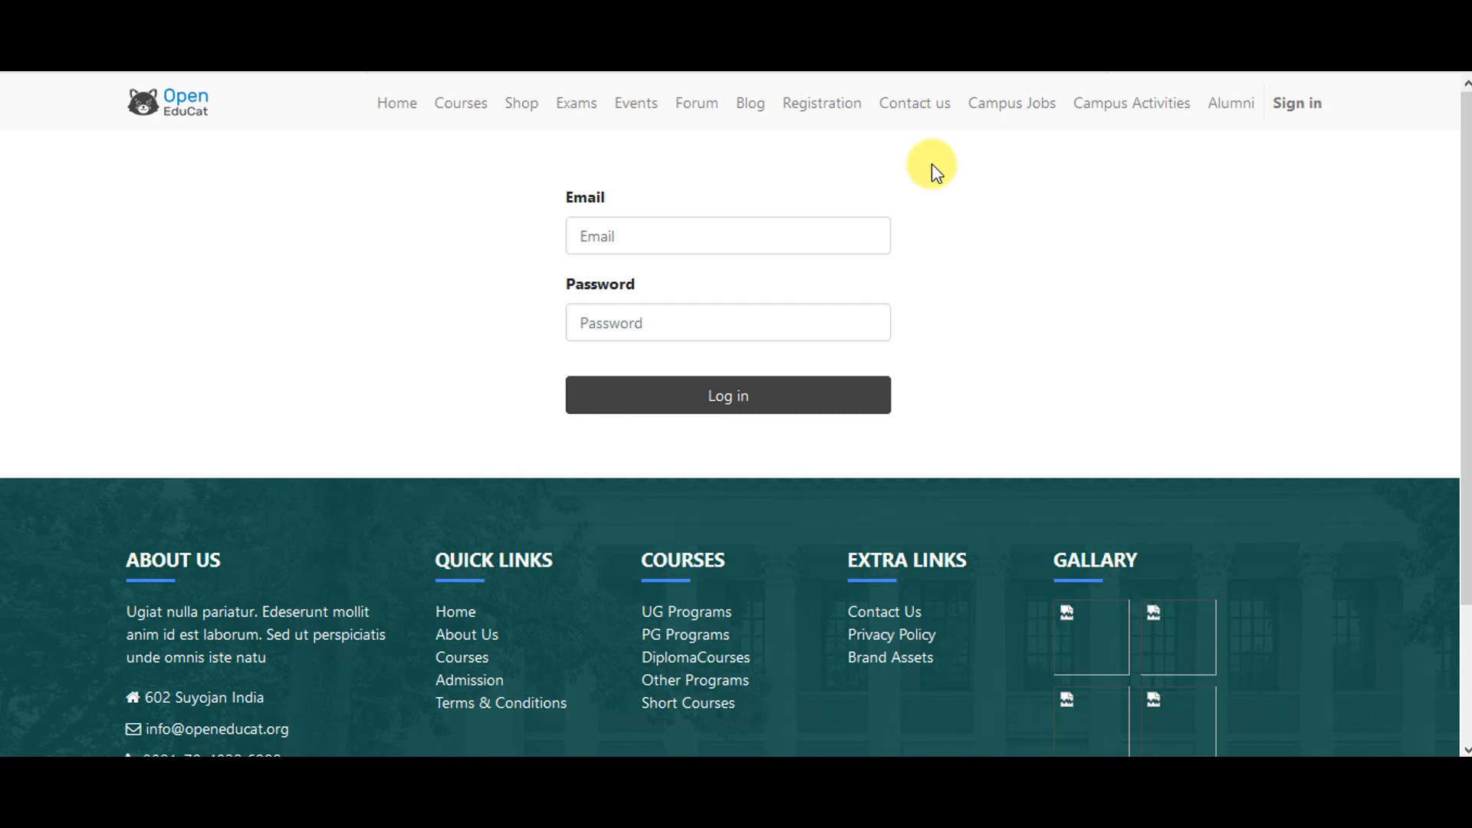
- Log in to the portal with the student@openeducat account credentials
left_click(727, 236)
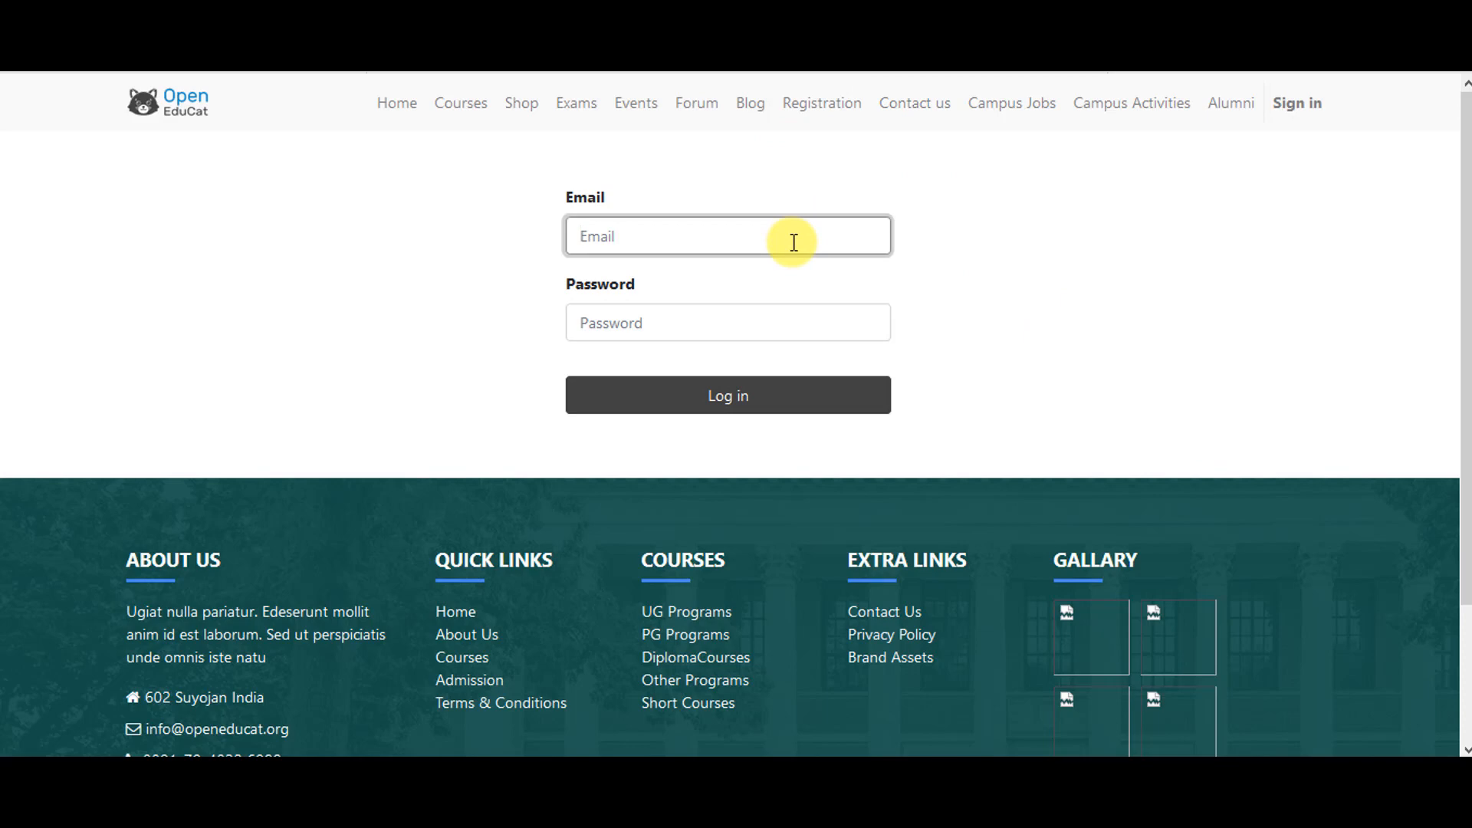
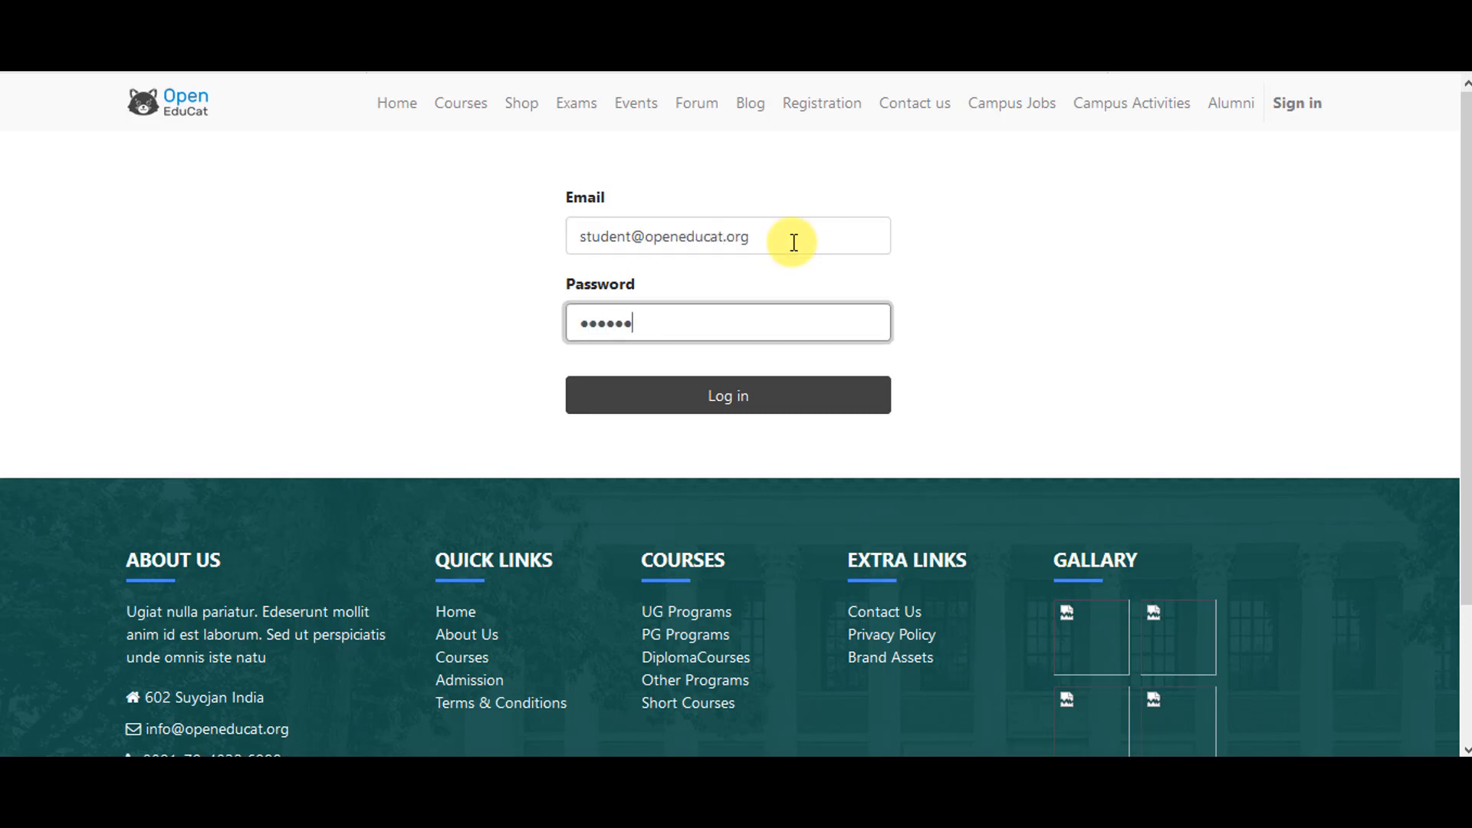
left_click(727, 394)
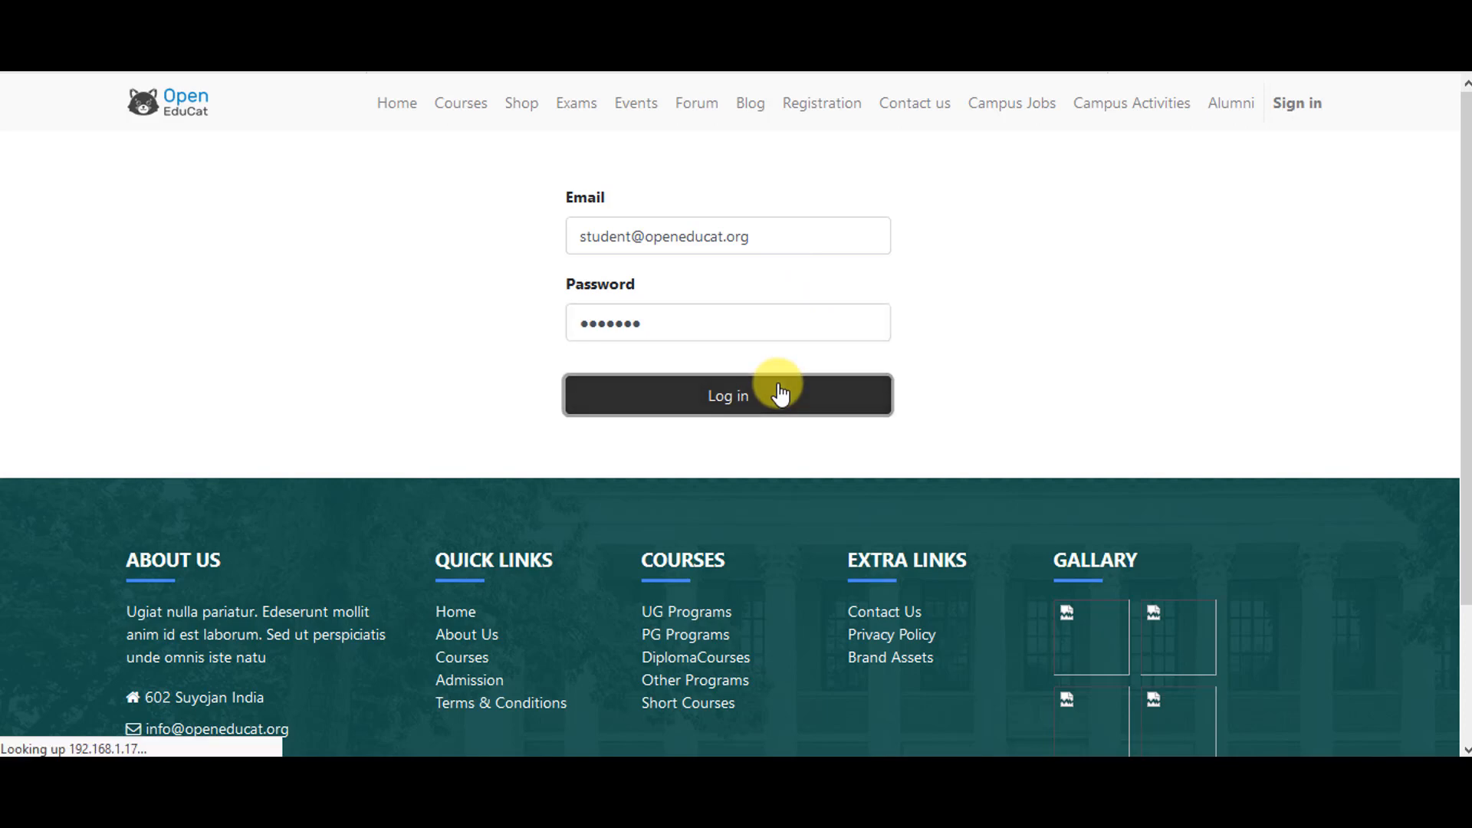
- Go to the Alumni Job list from the Documents section
left_click(727, 396)
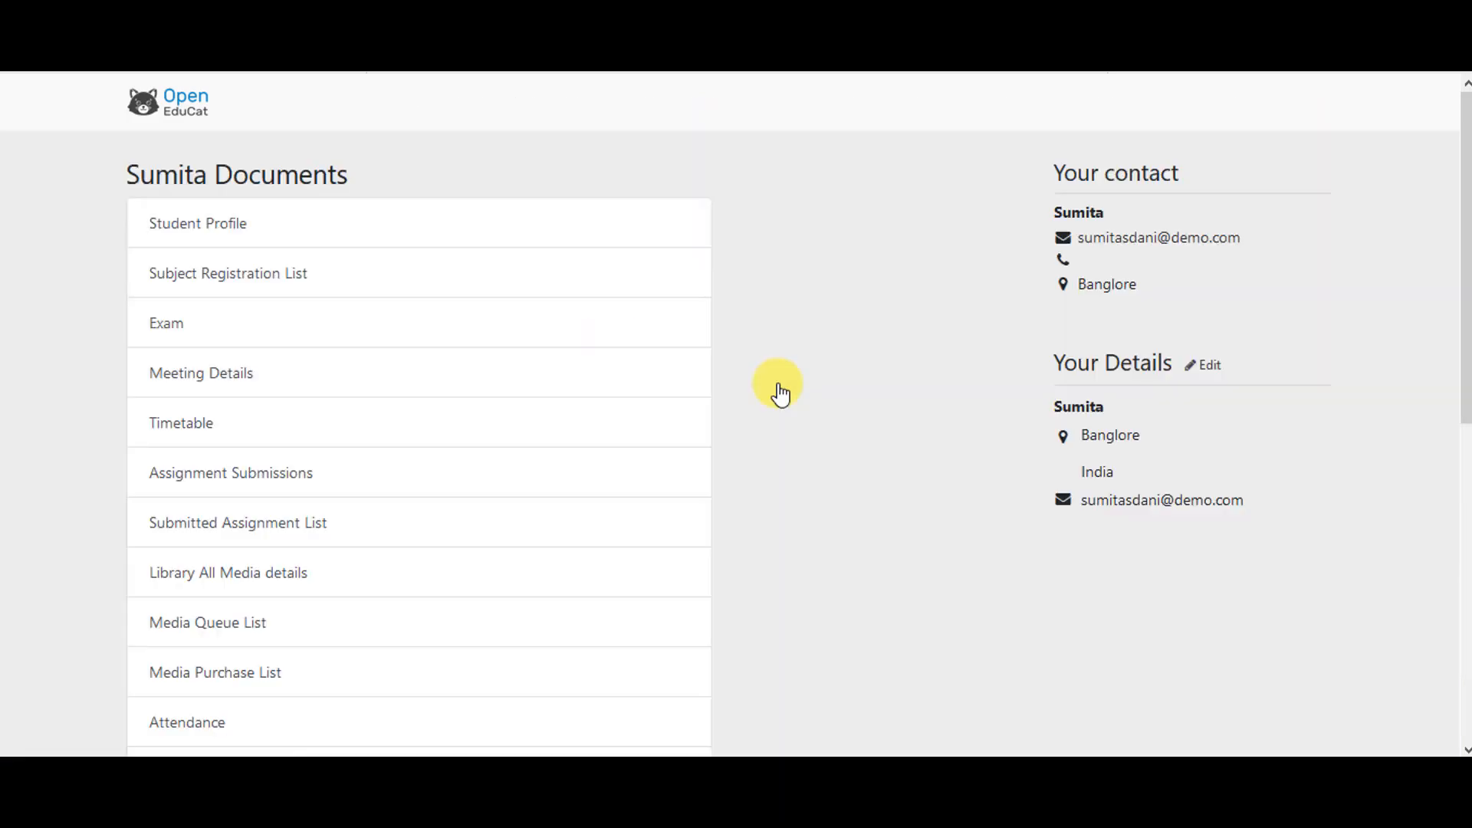
scroll("down", 3)
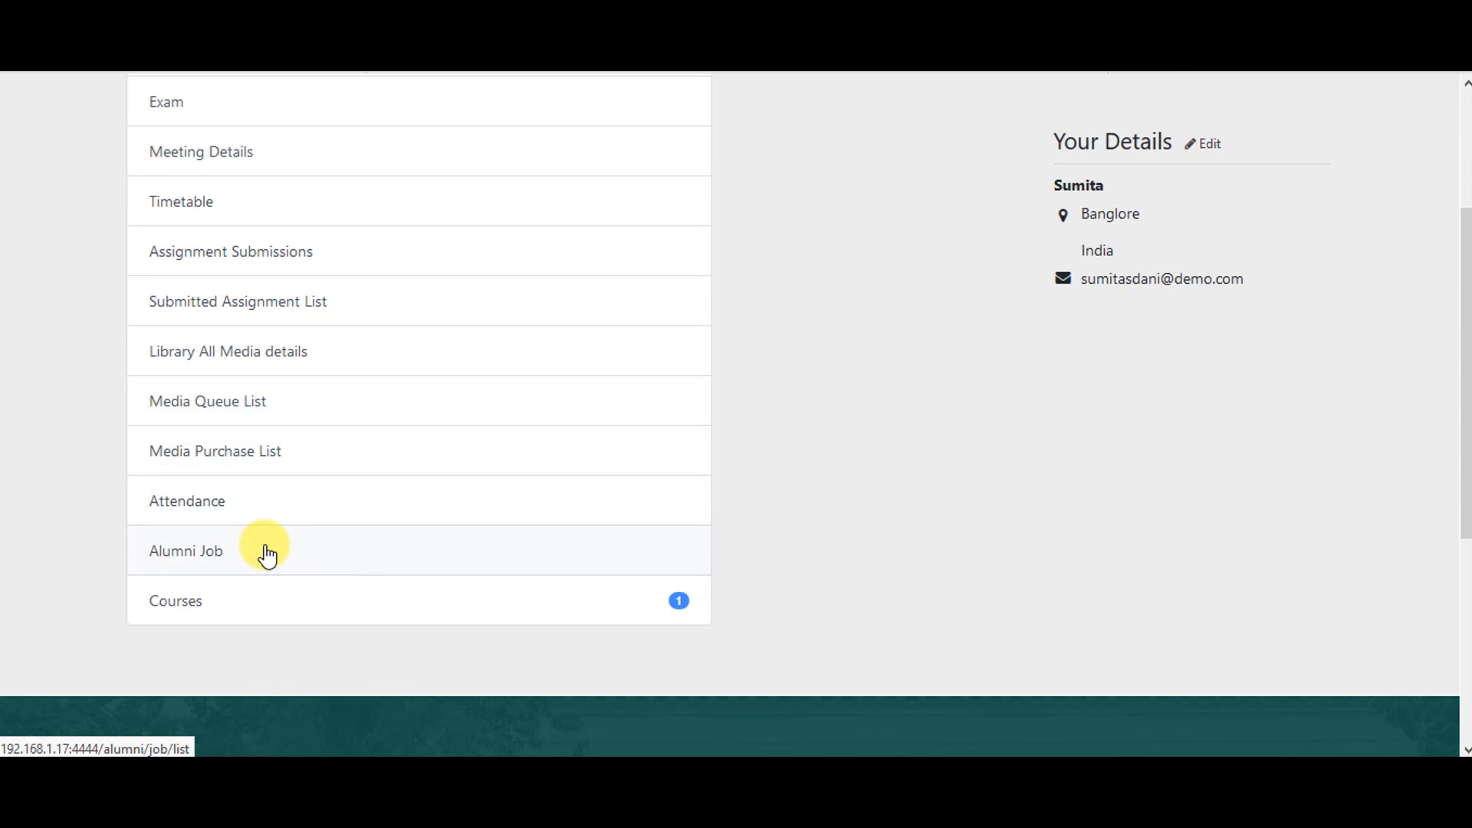
left_click(186, 551)
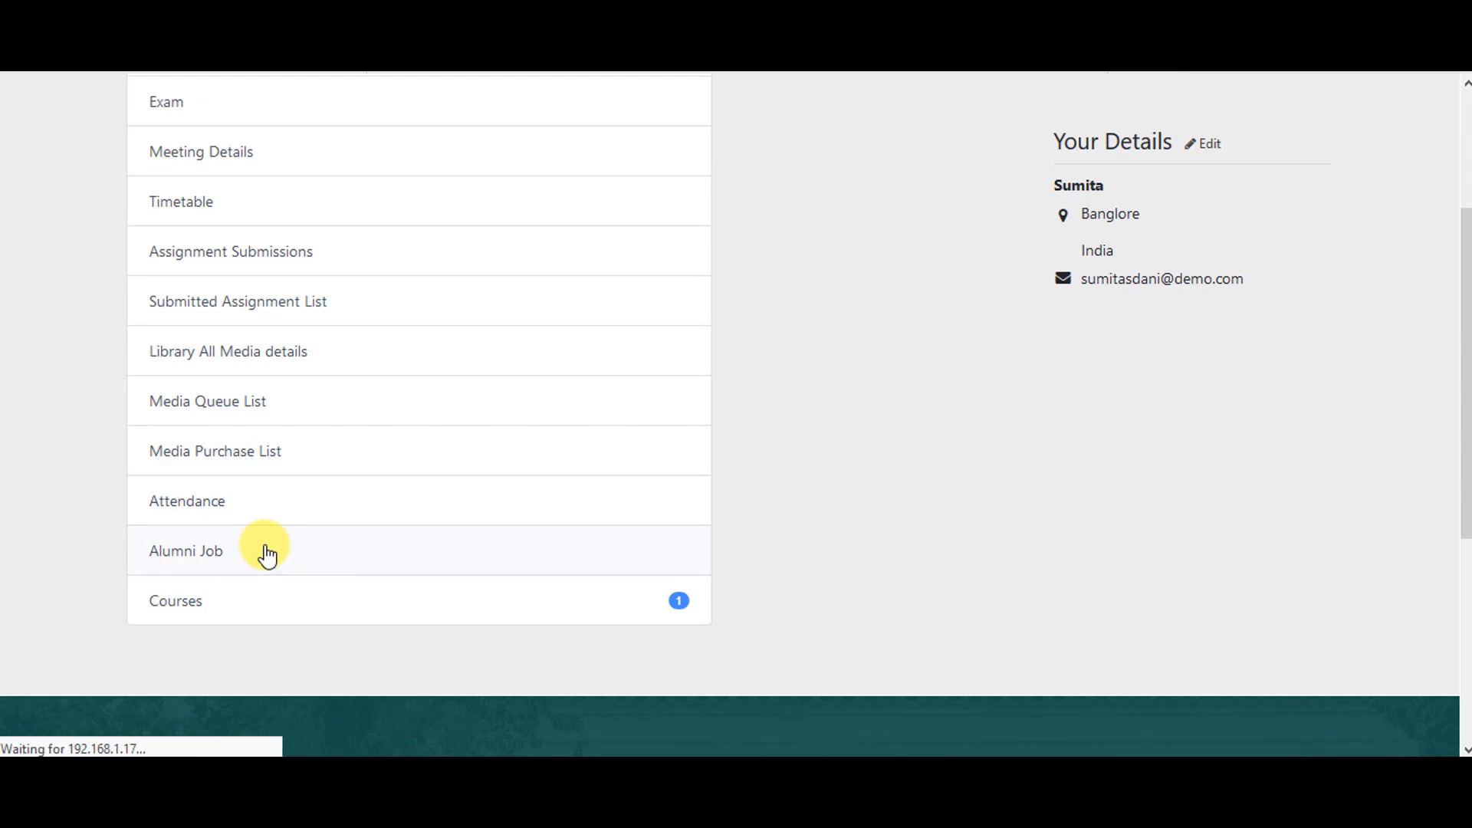
left_click(185, 550)
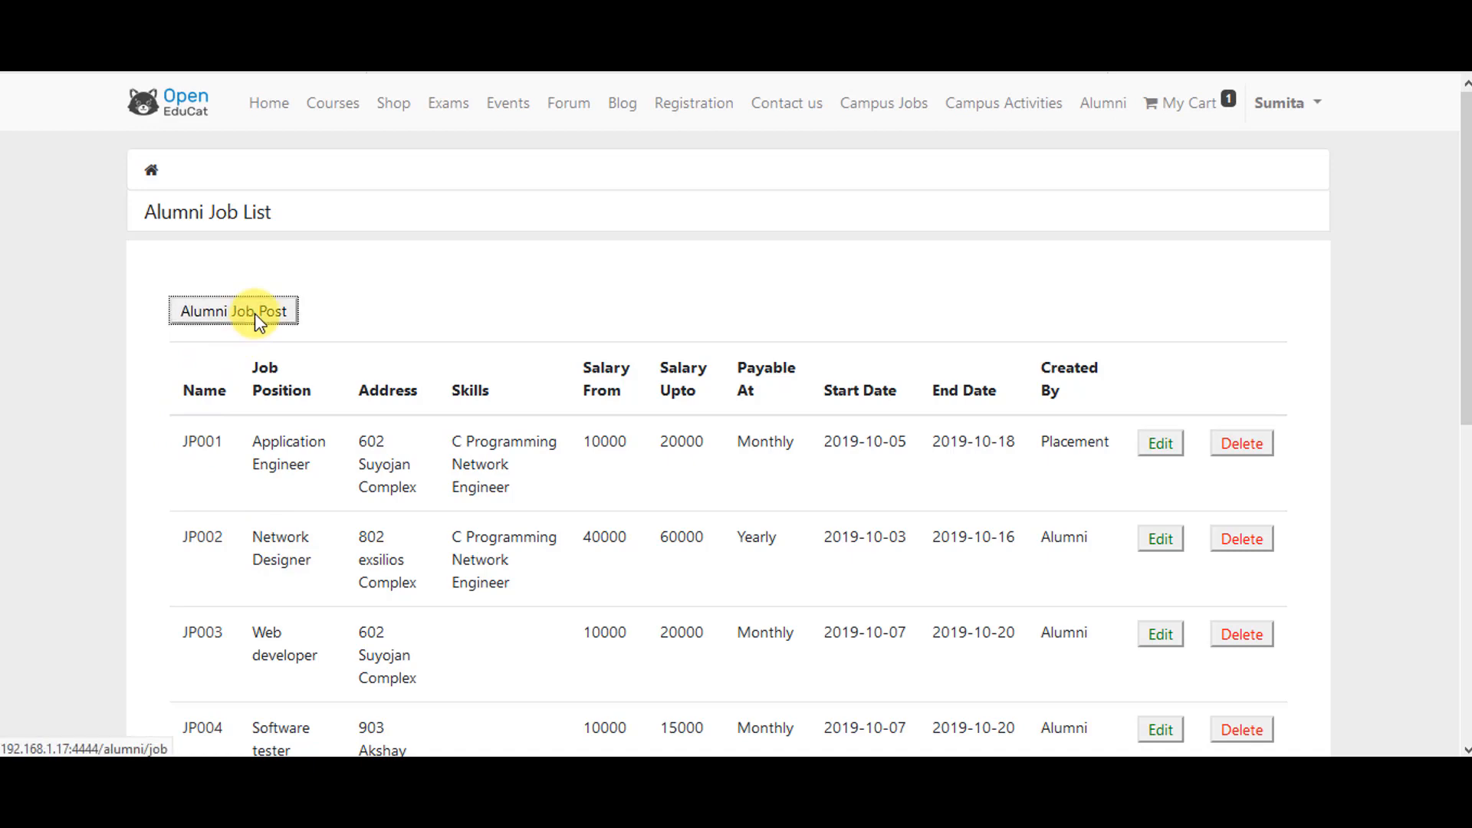
- Create a new alumni job post with Web Designer as the job position
left_click(233, 312)
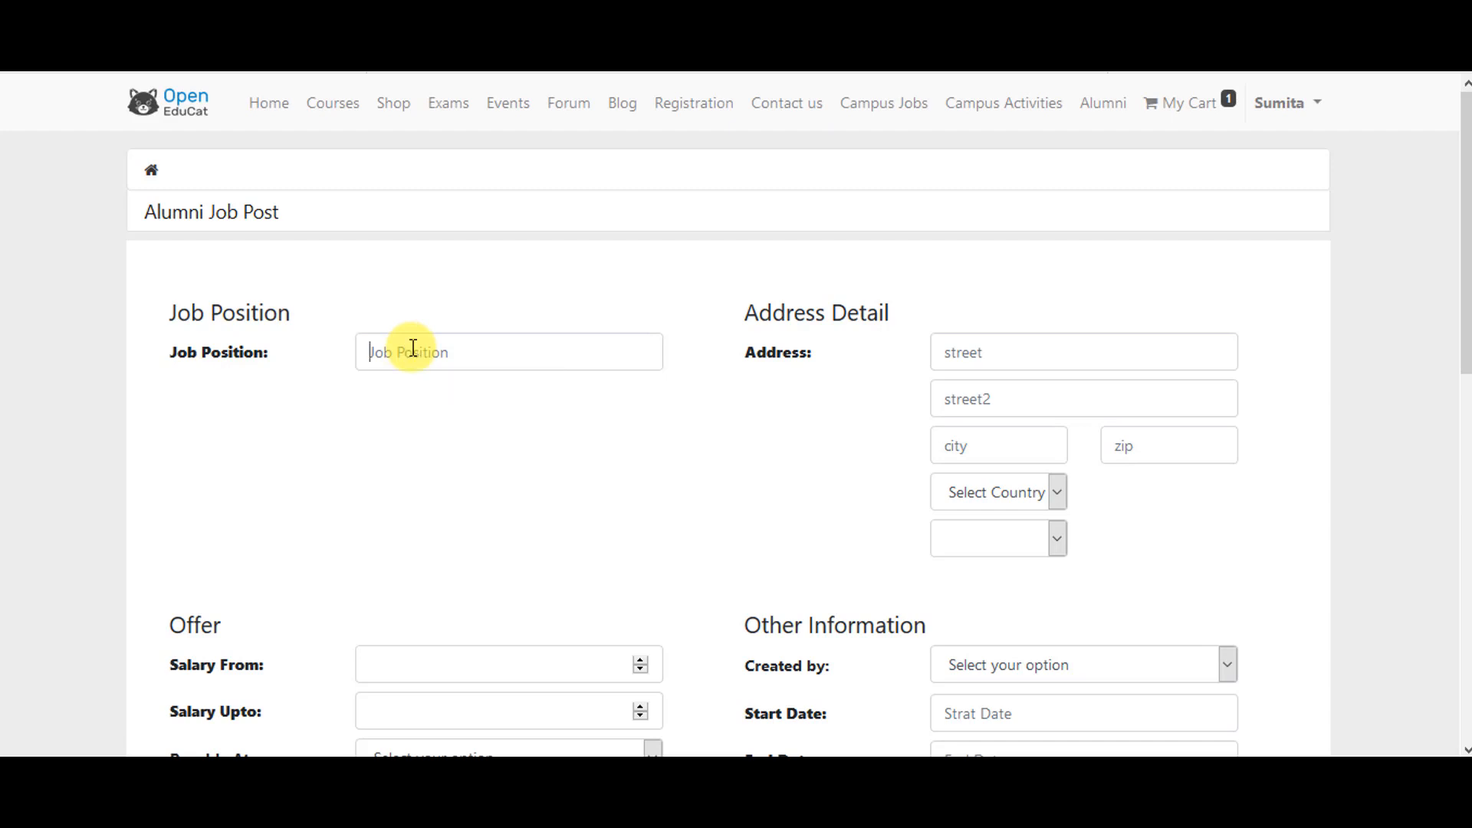
left_click(508, 353)
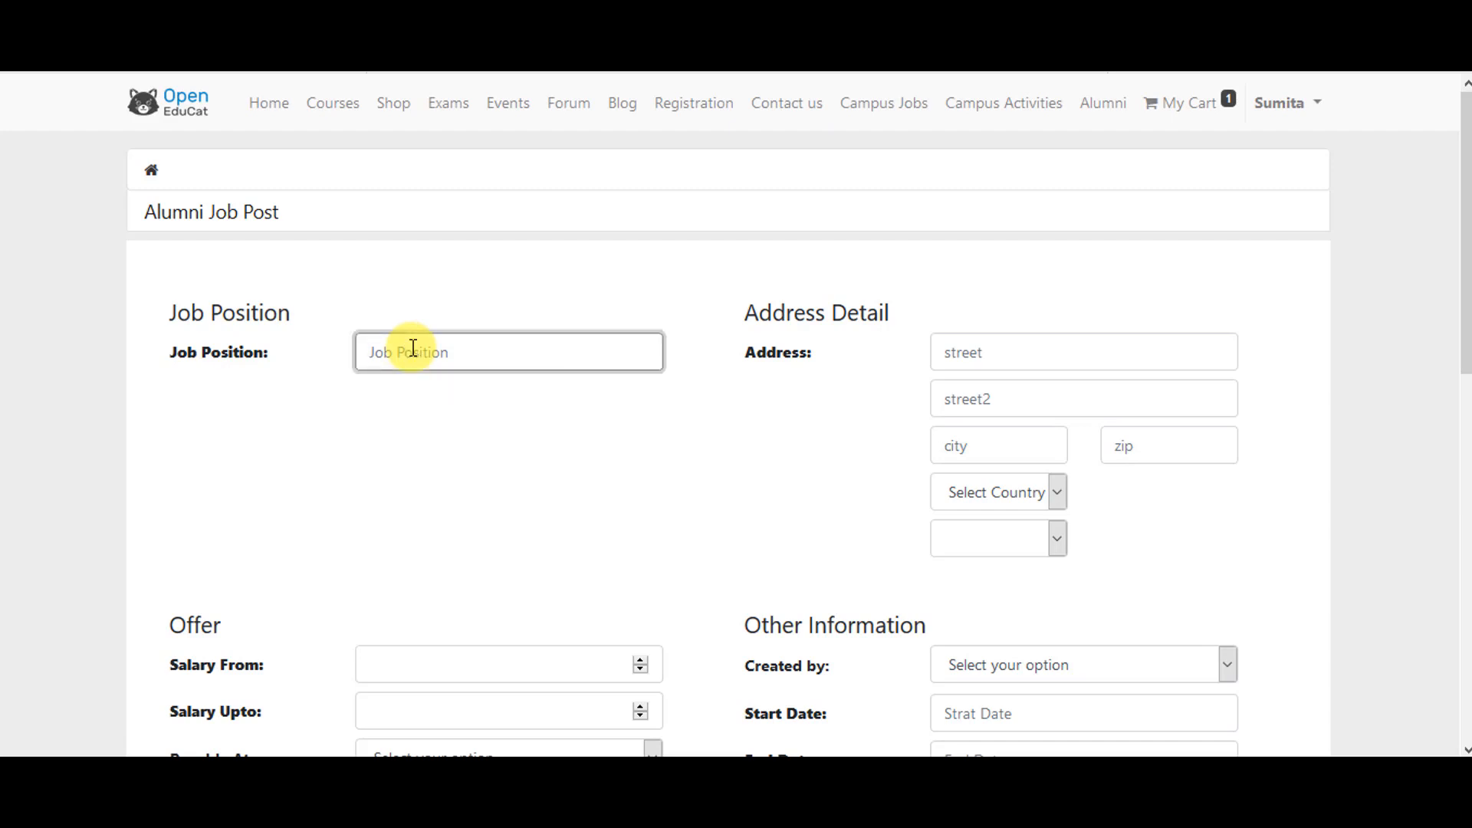
type("WebD")
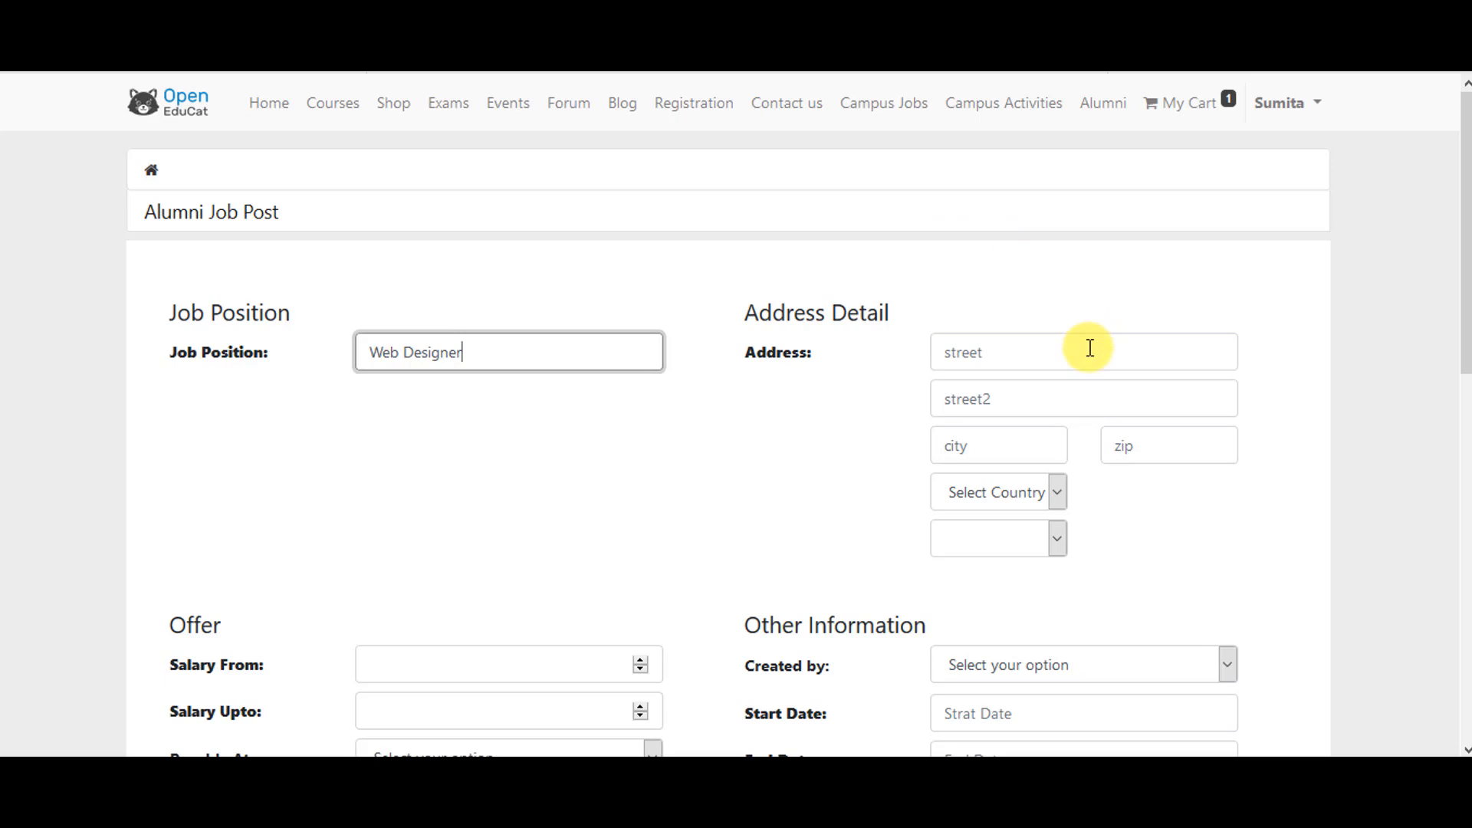
left_click(1082, 353)
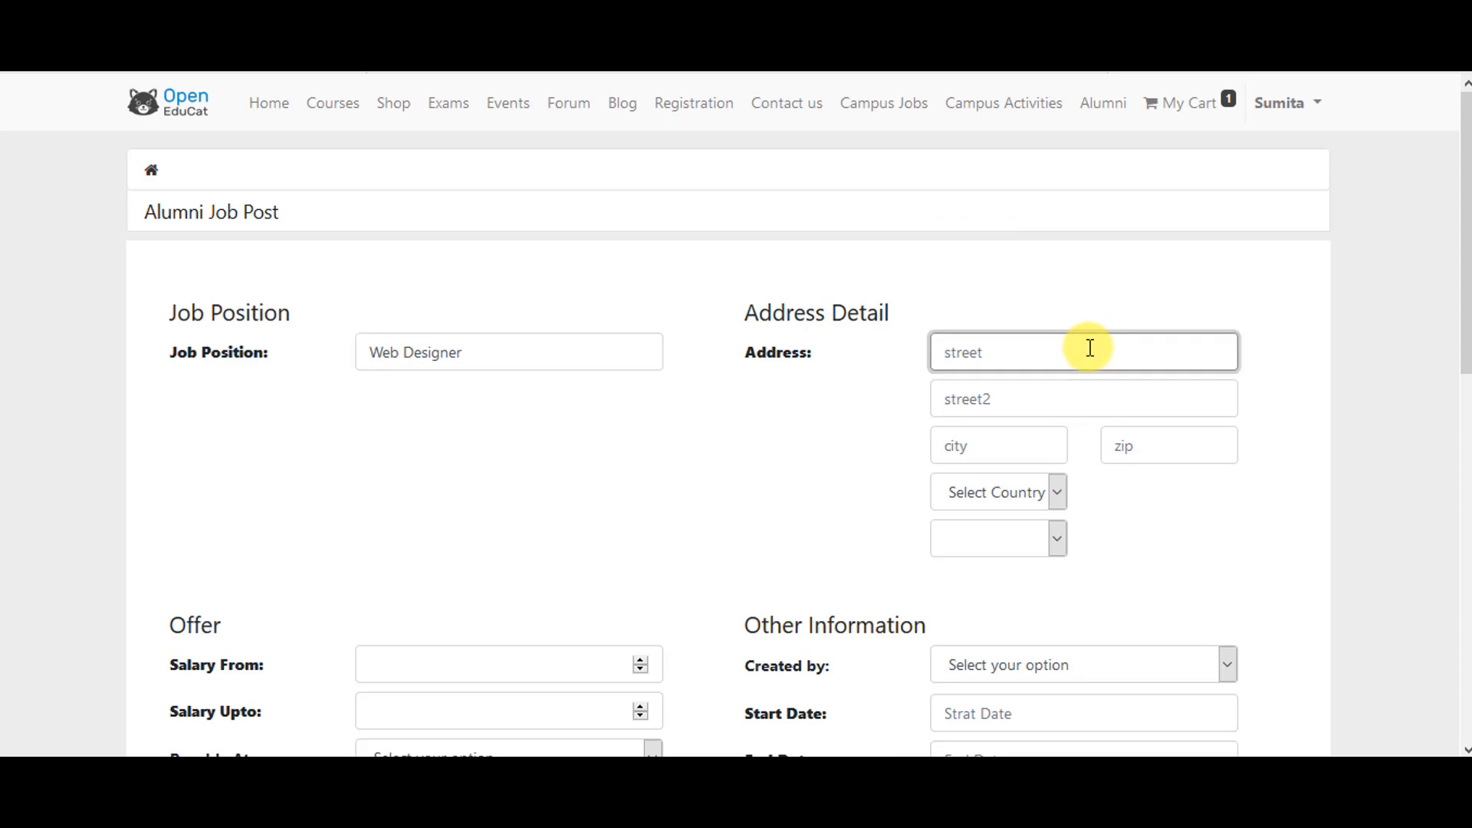
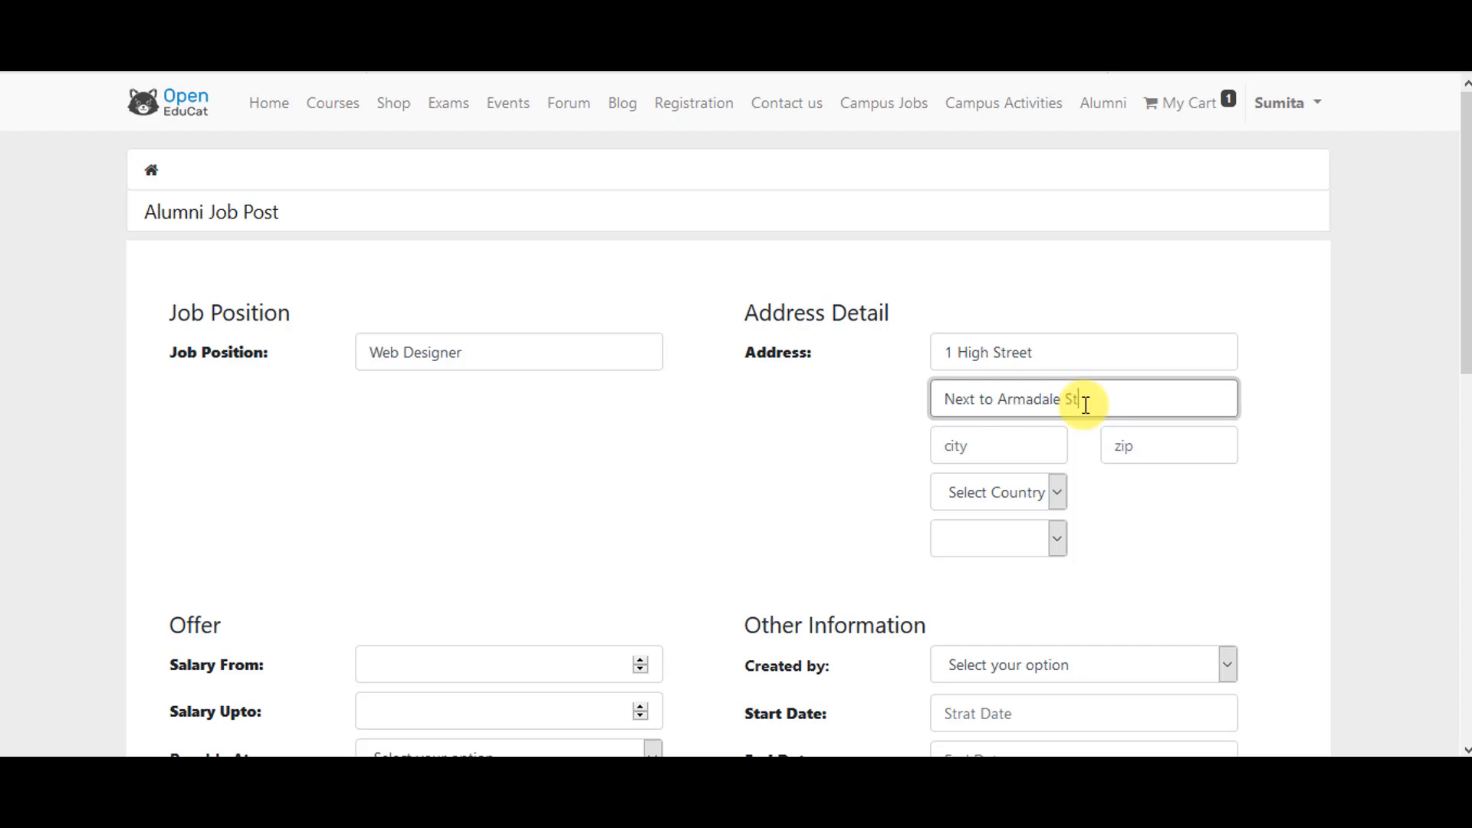
- Set the city to Toronto, zip 6789, and the state to Ontario
left_click(996, 444)
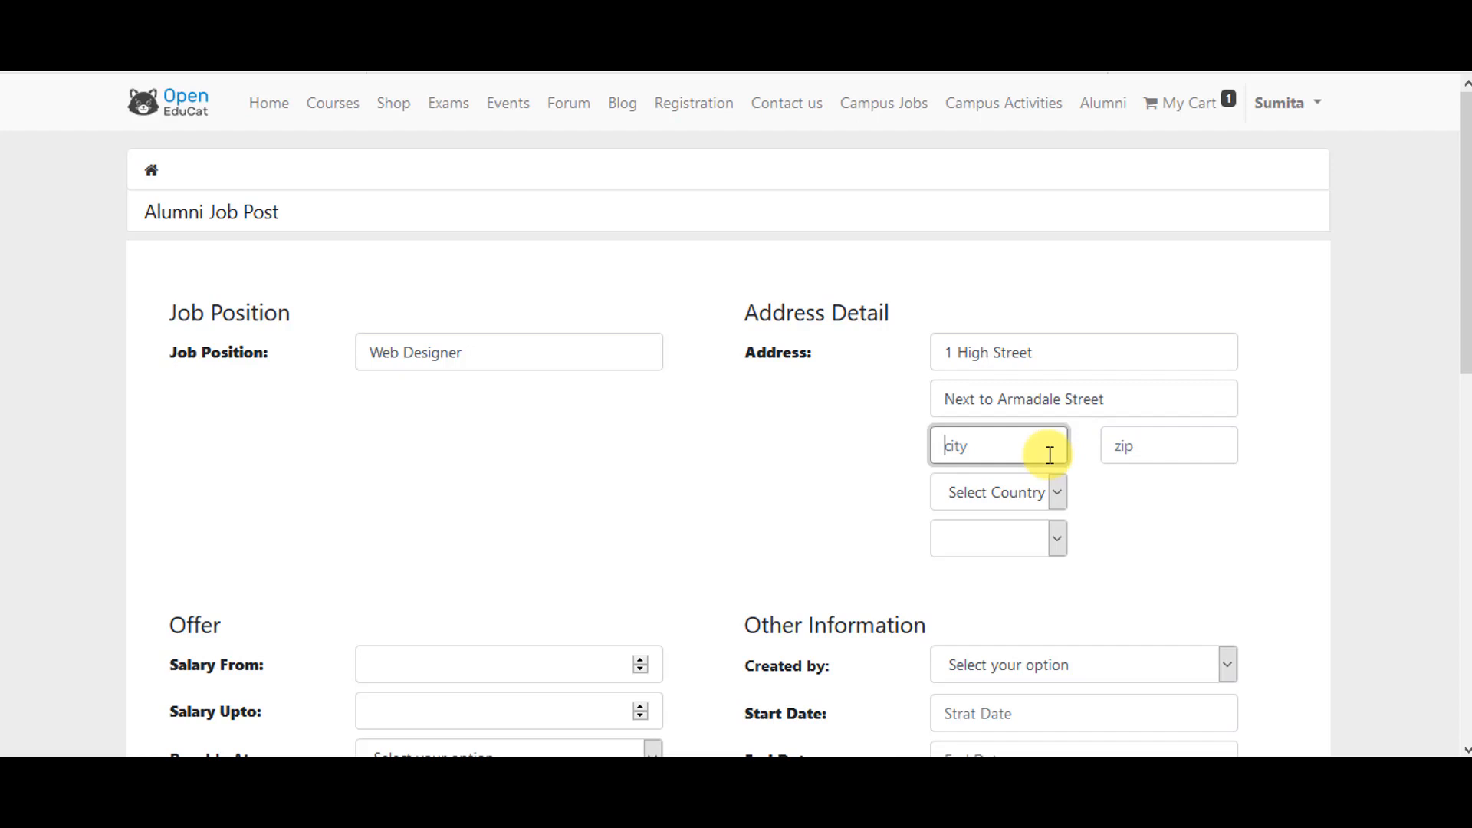
type("Toronto")
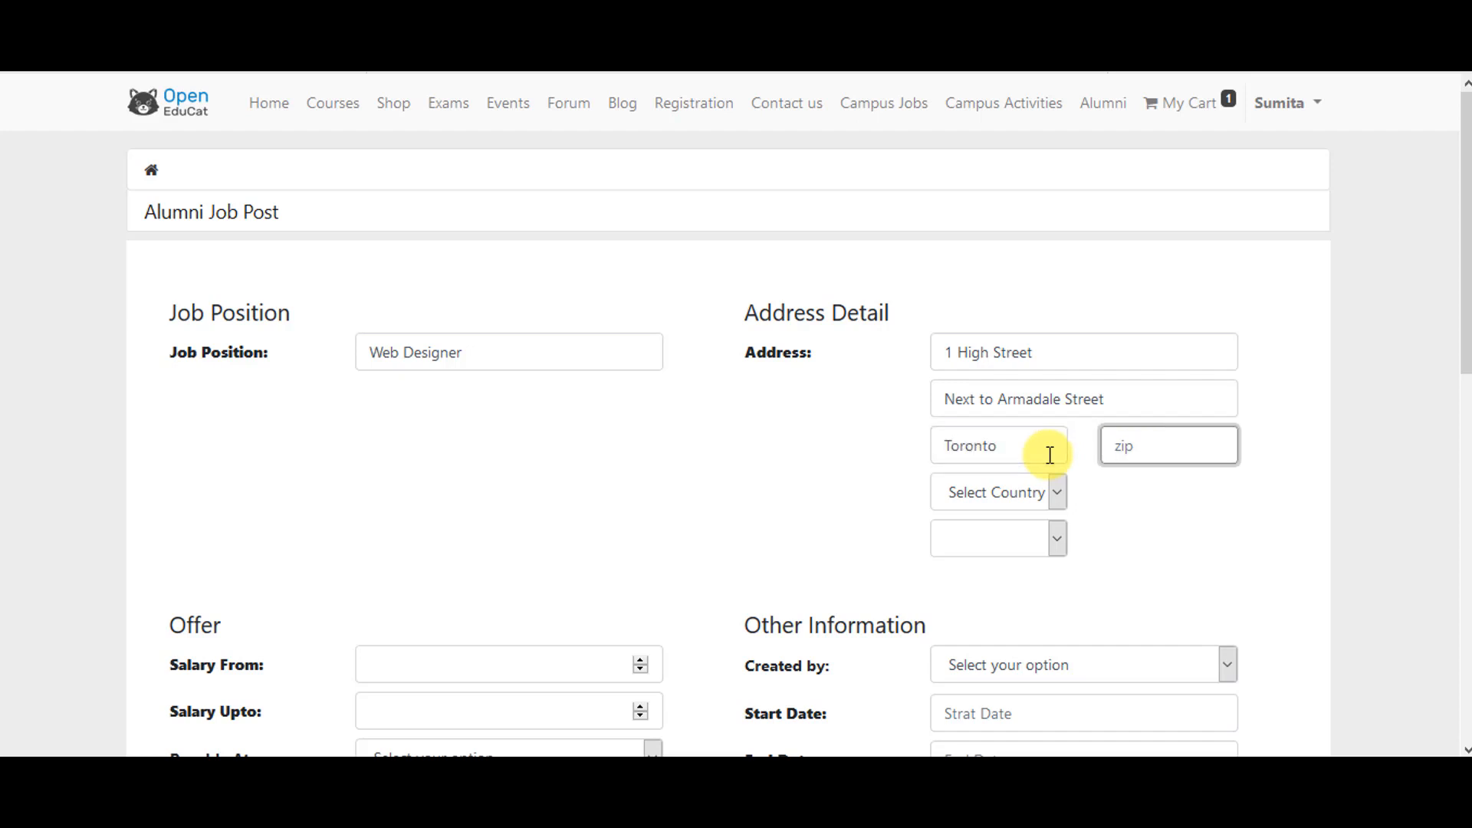
type("678")
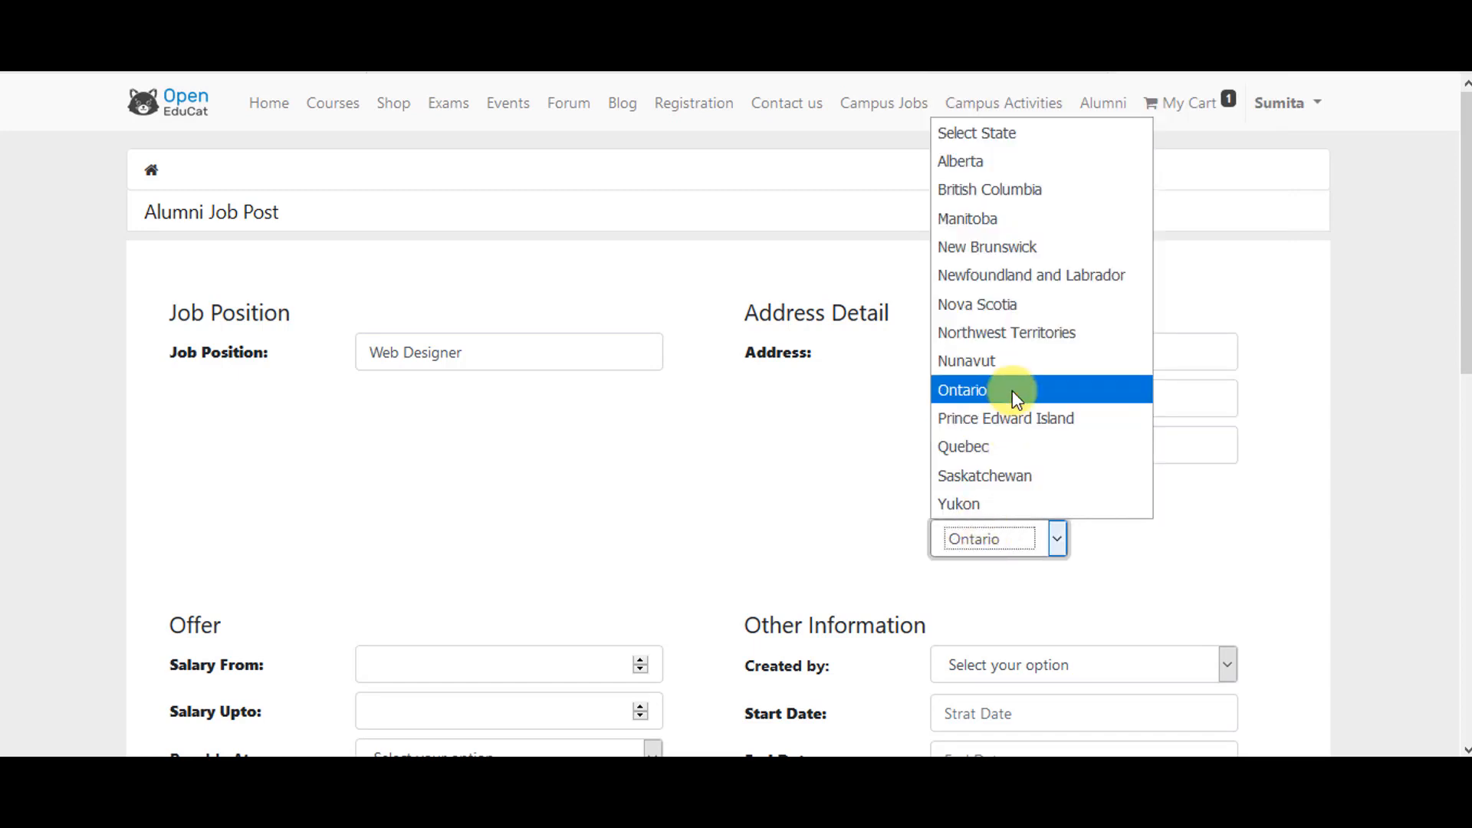
left_click(962, 390)
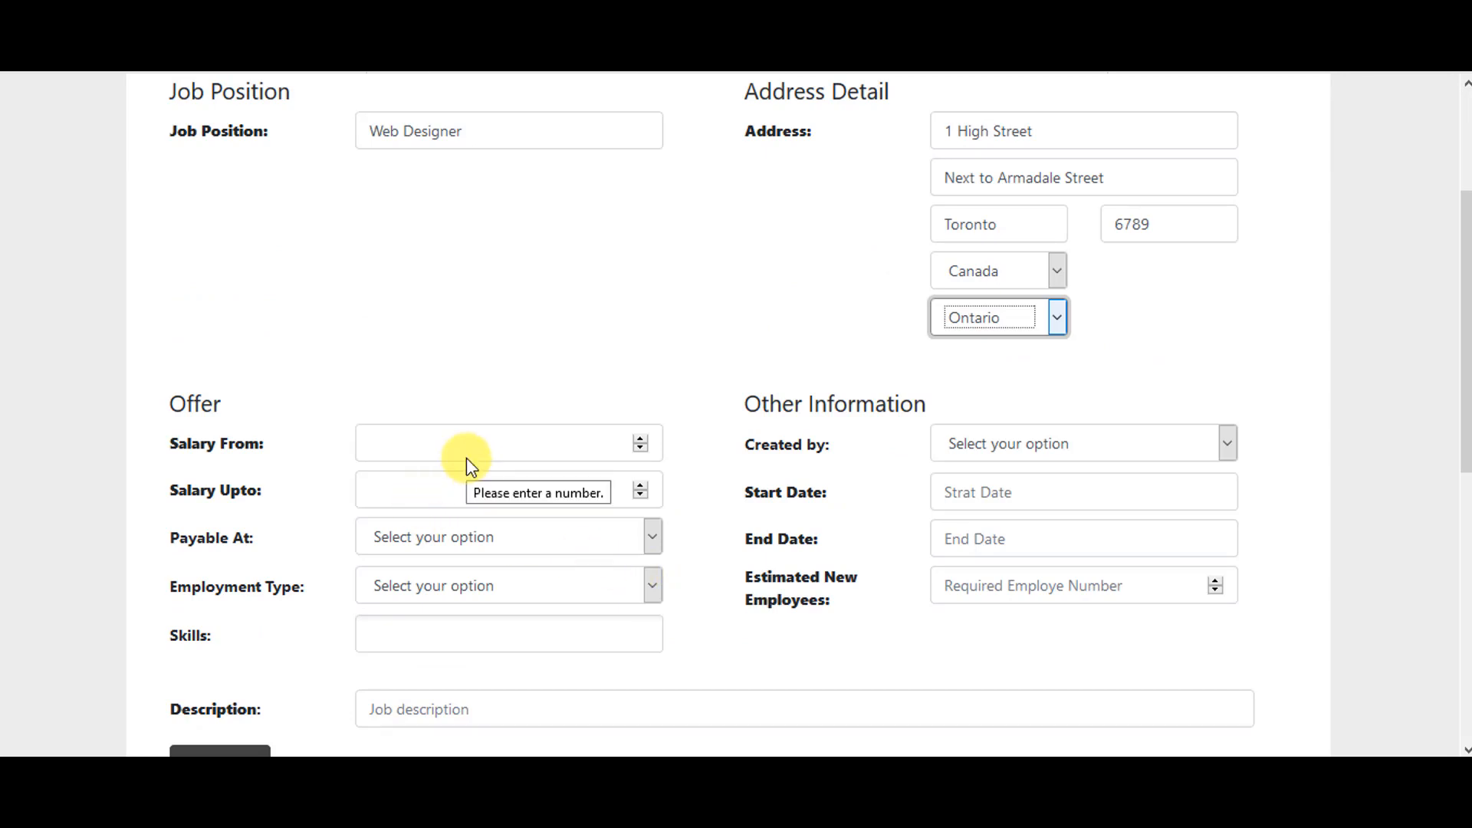
- Set the salary range 10000–15000 and mark the post as created by Alumni
left_click(497, 443)
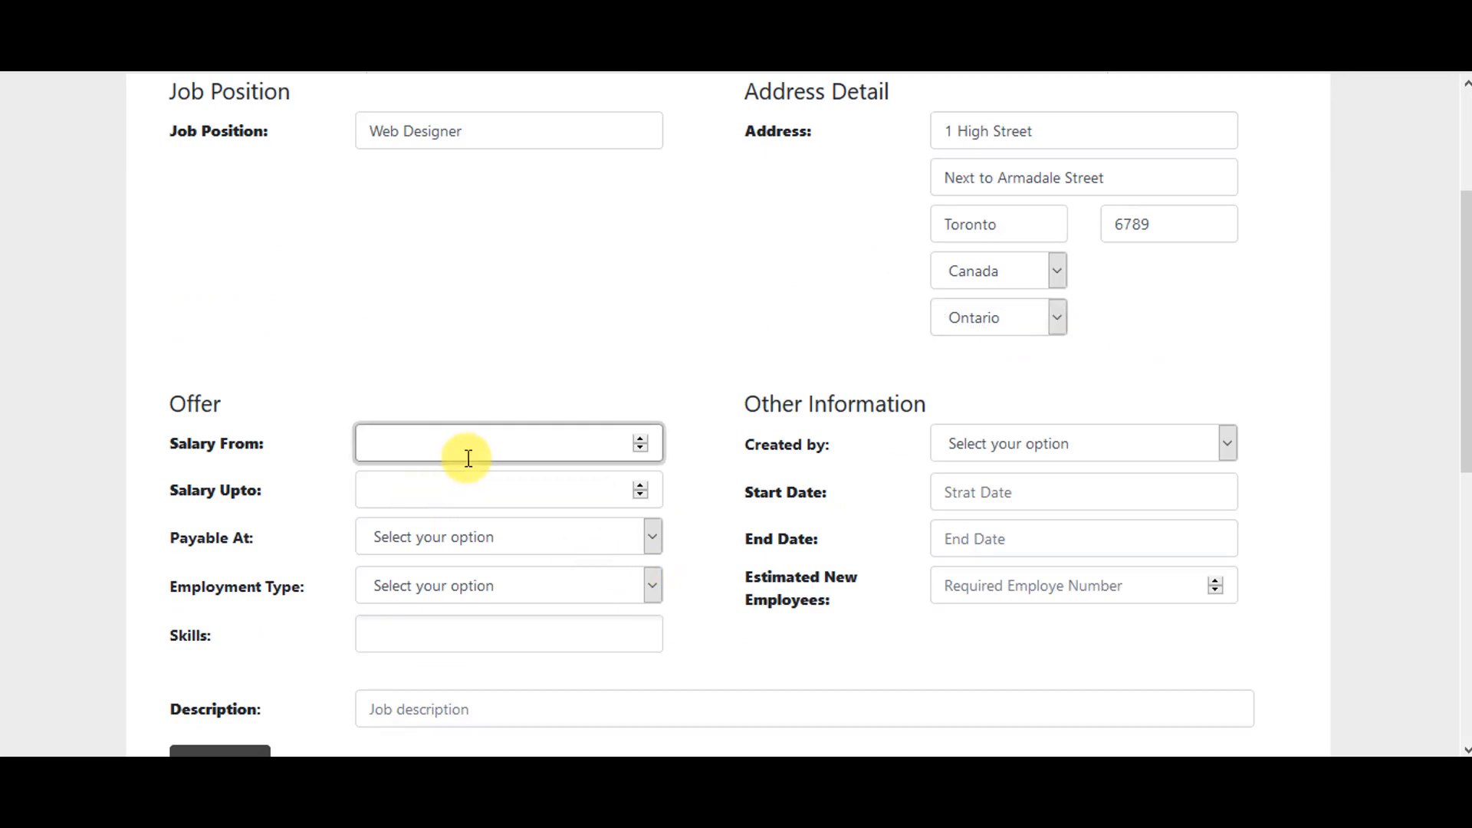
type("10000")
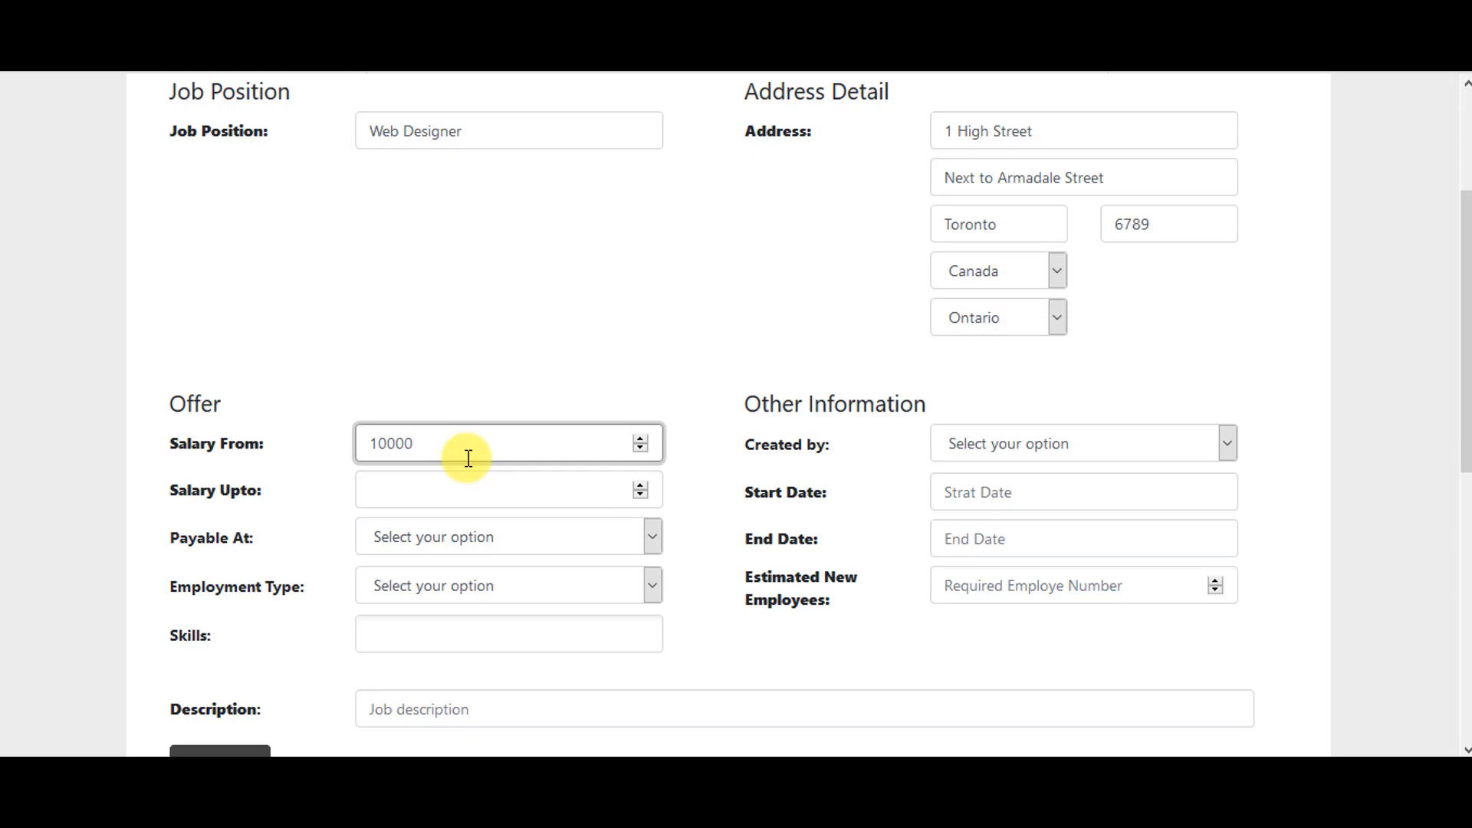
left_click(1079, 443)
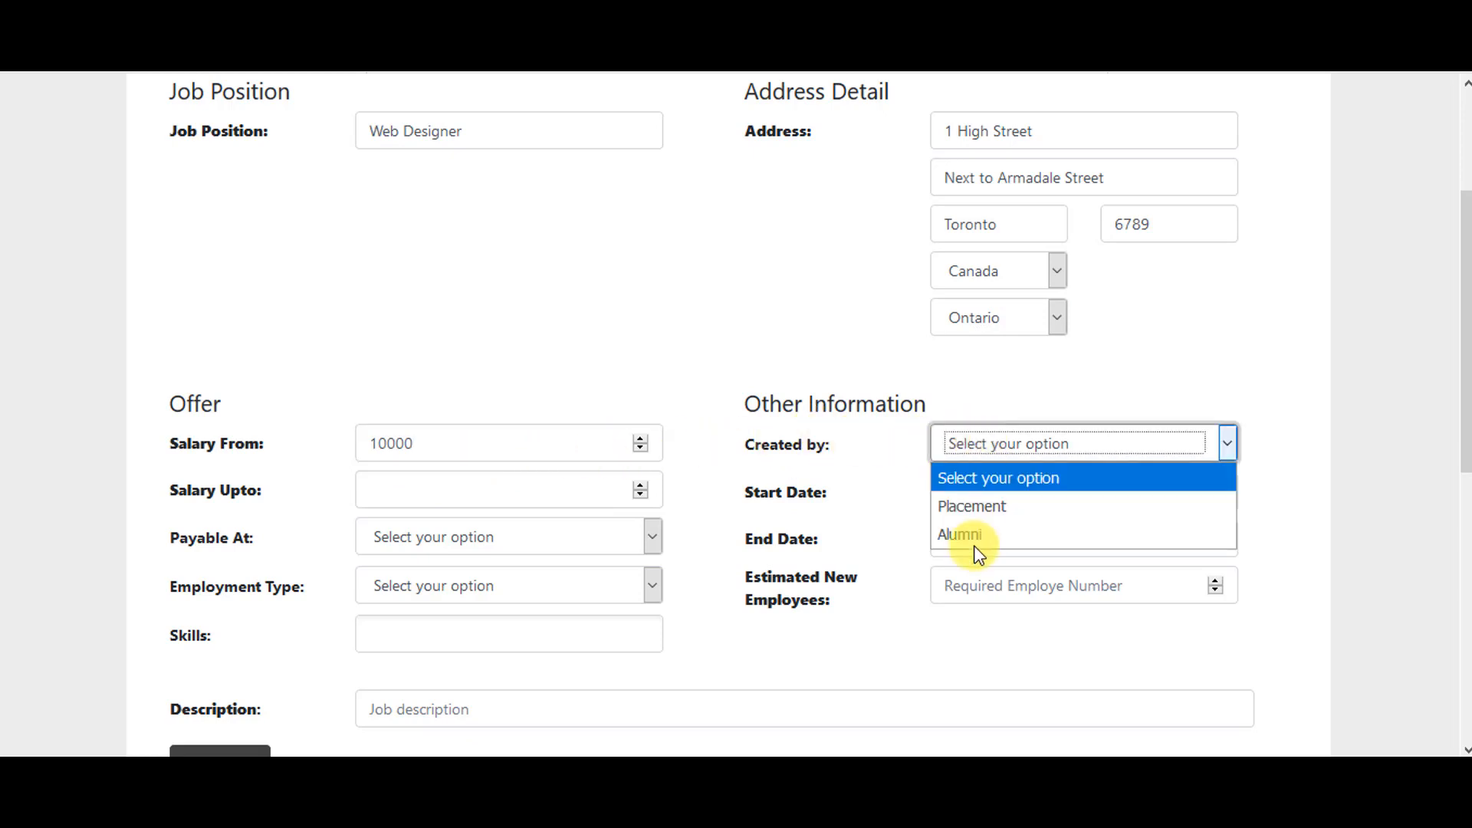
left_click(960, 534)
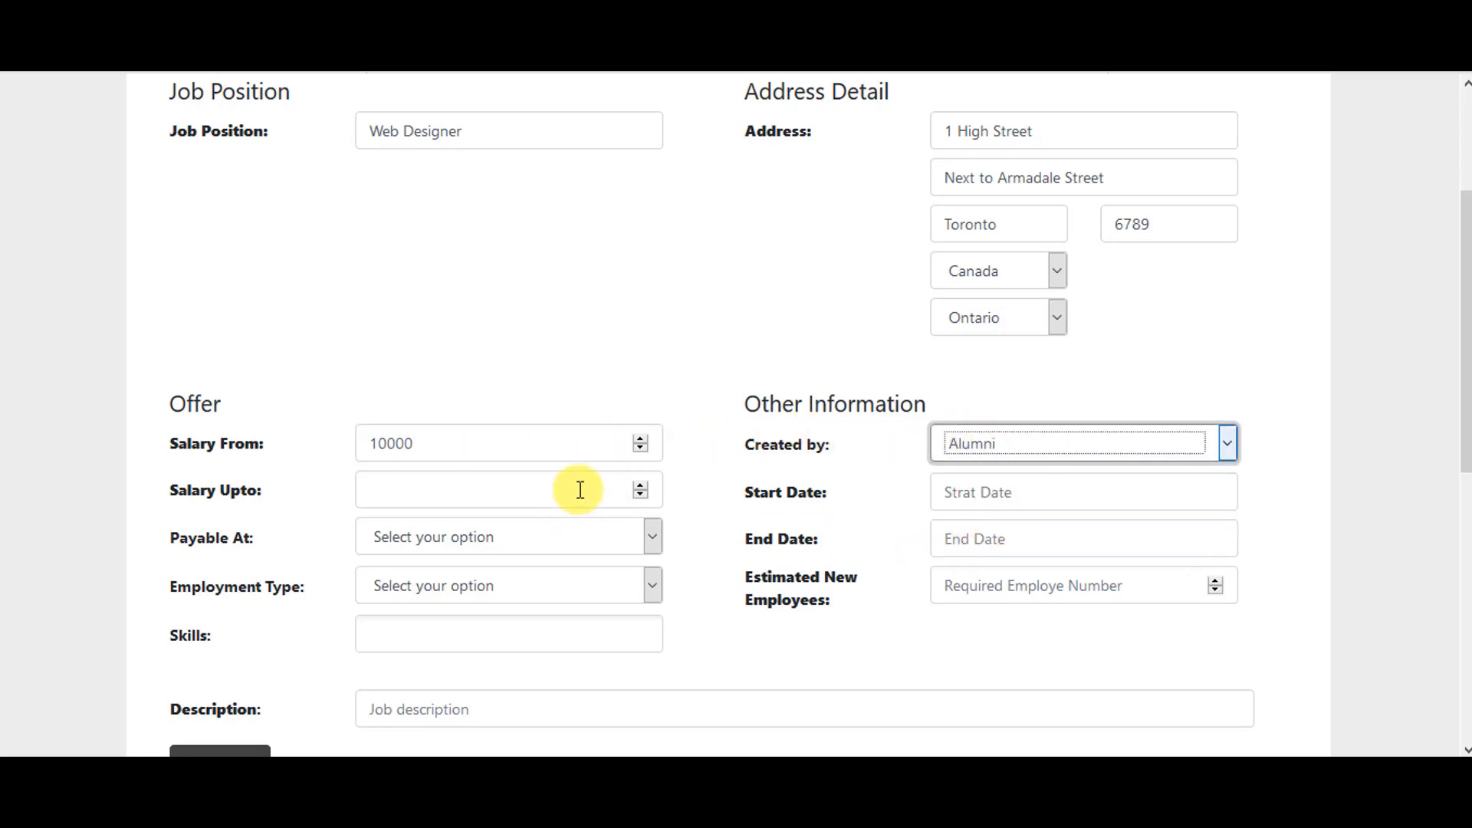
type("15000")
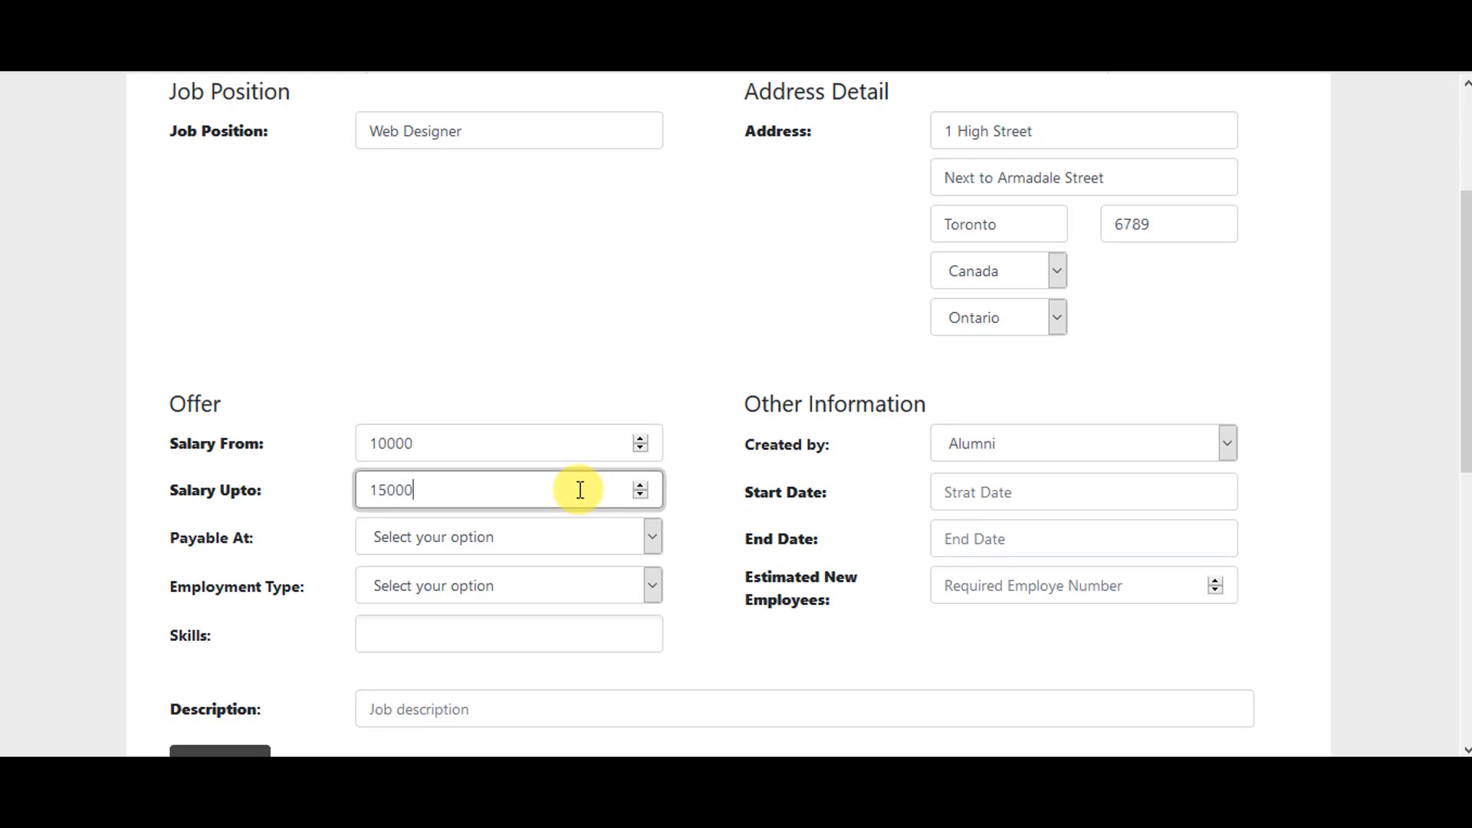
mouse_move(1046, 496)
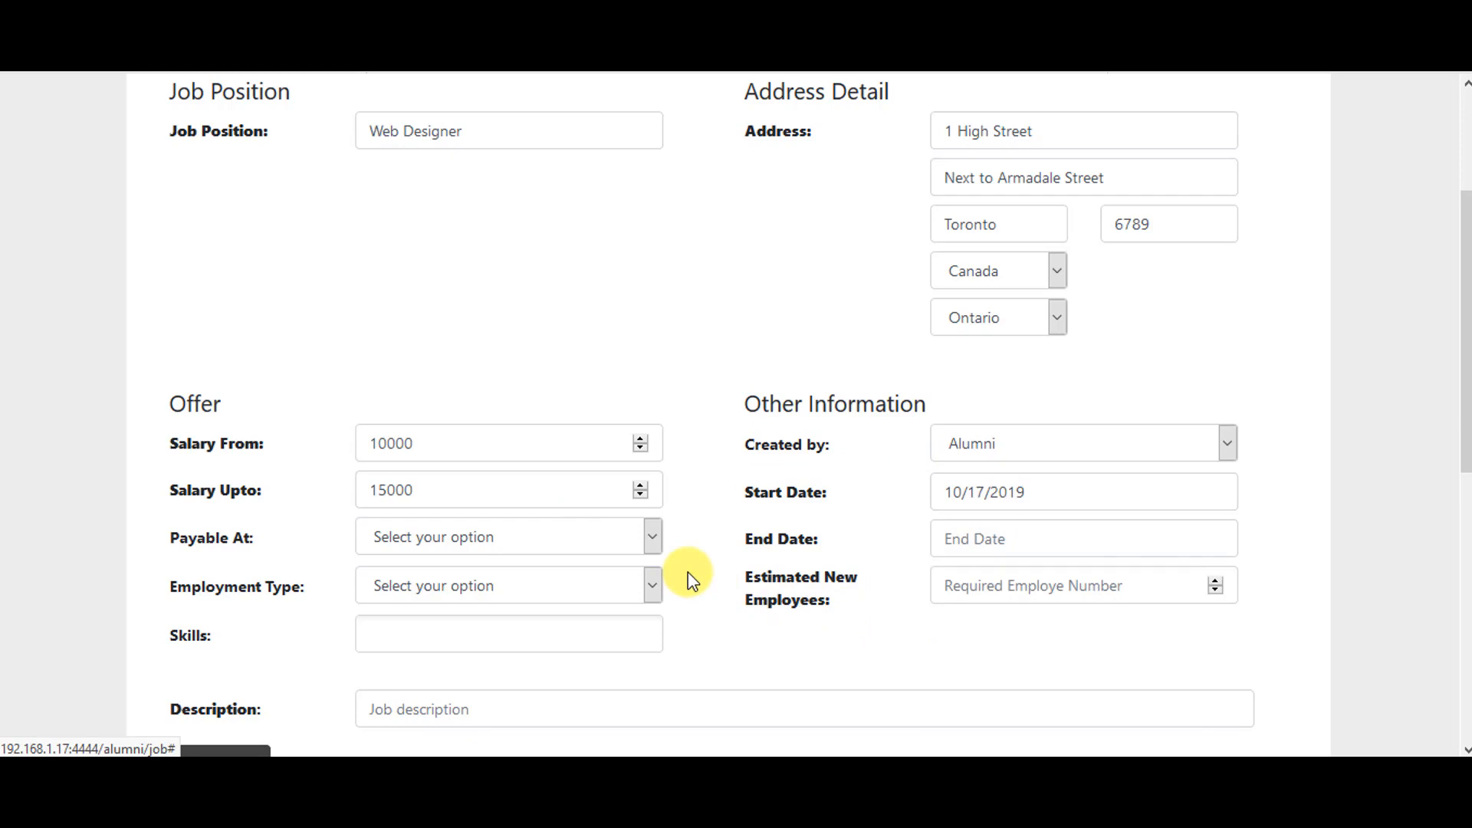
- Set the end date to October 24 and employment type to Part Time
left_click(508, 537)
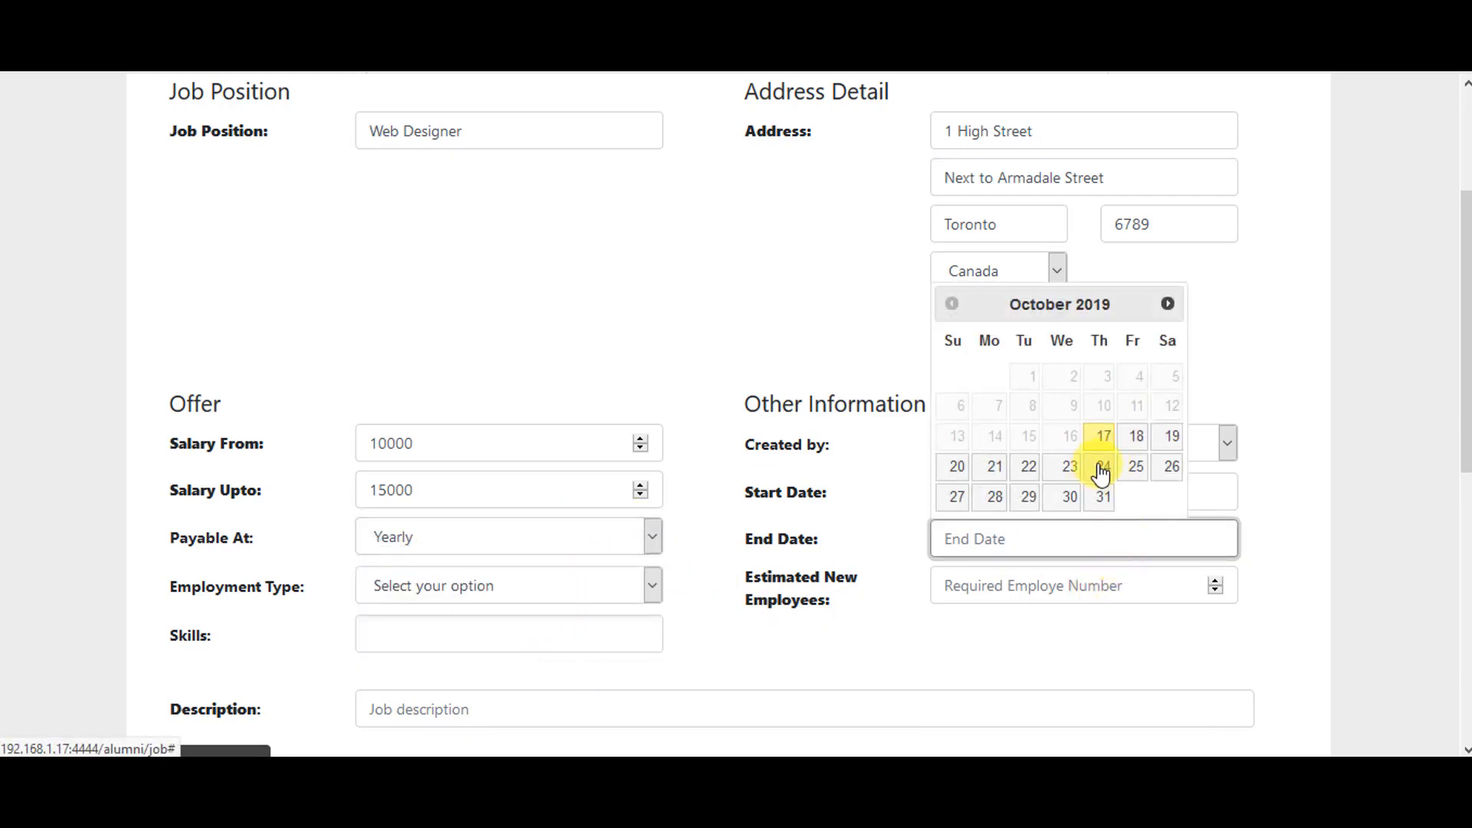
left_click(1098, 466)
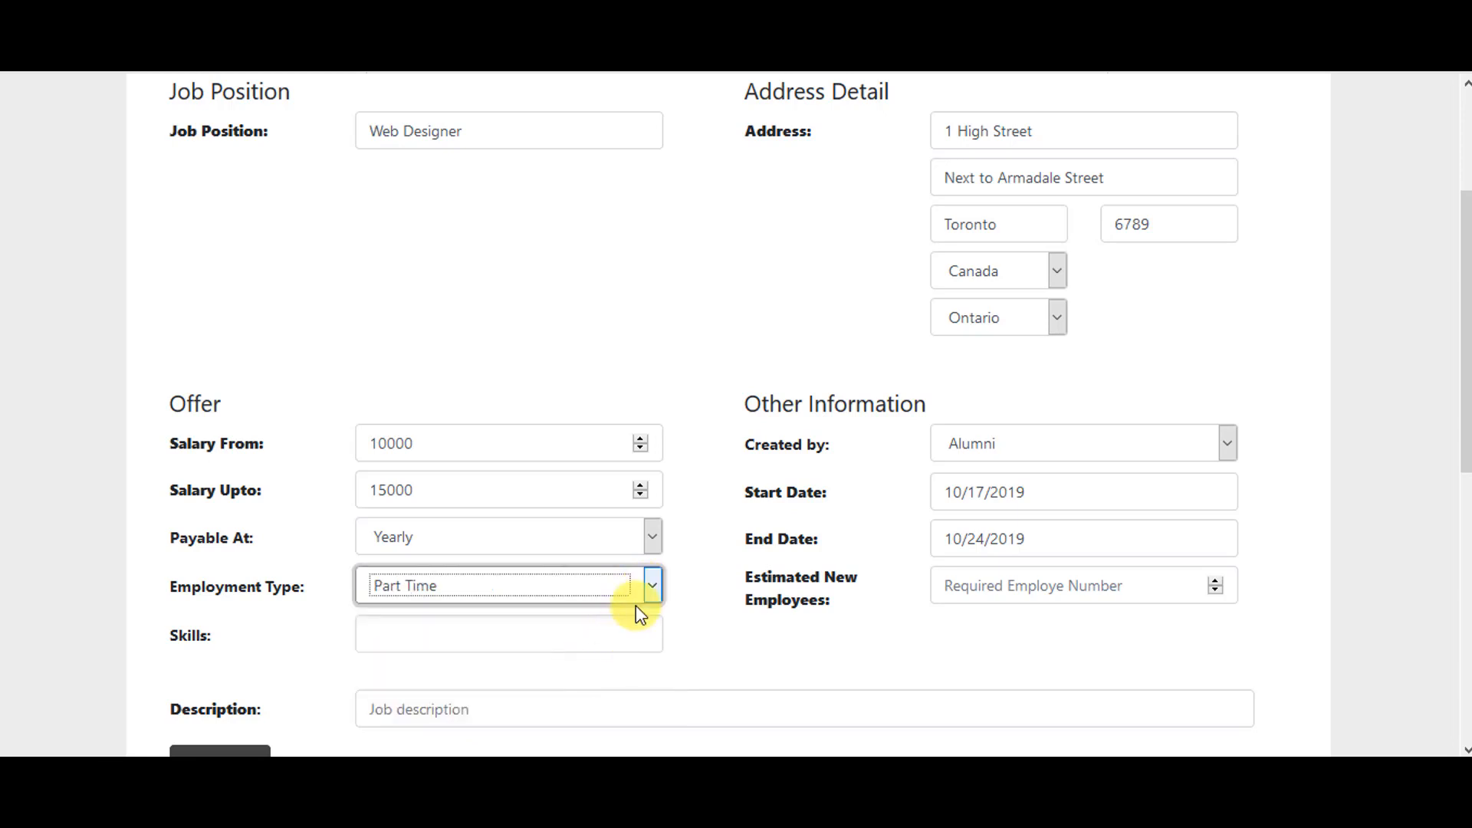
left_click(507, 633)
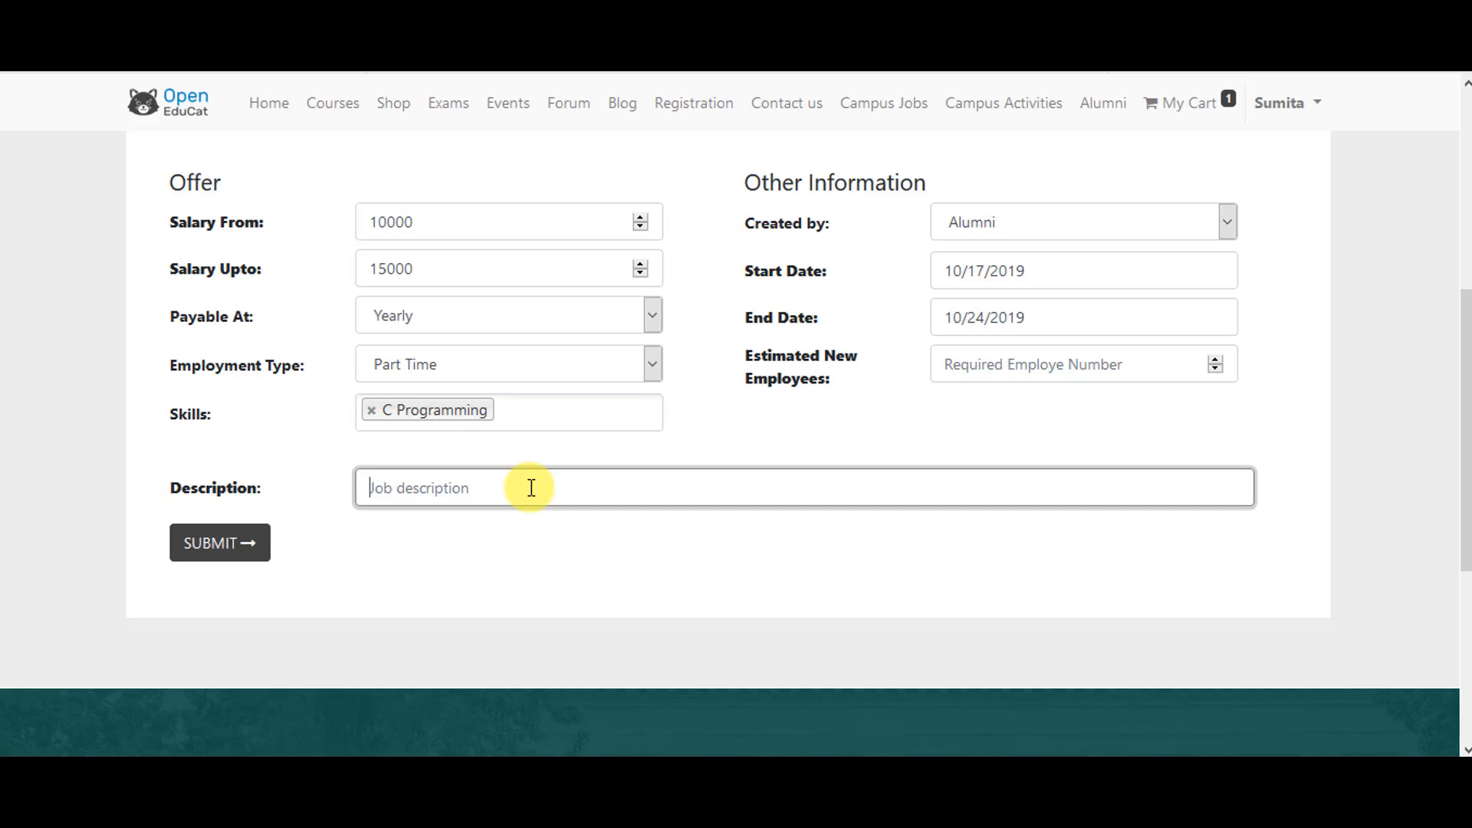
- Describe the job as 'He/She needs knowledge of C Programming.' and submit the post
type("He")
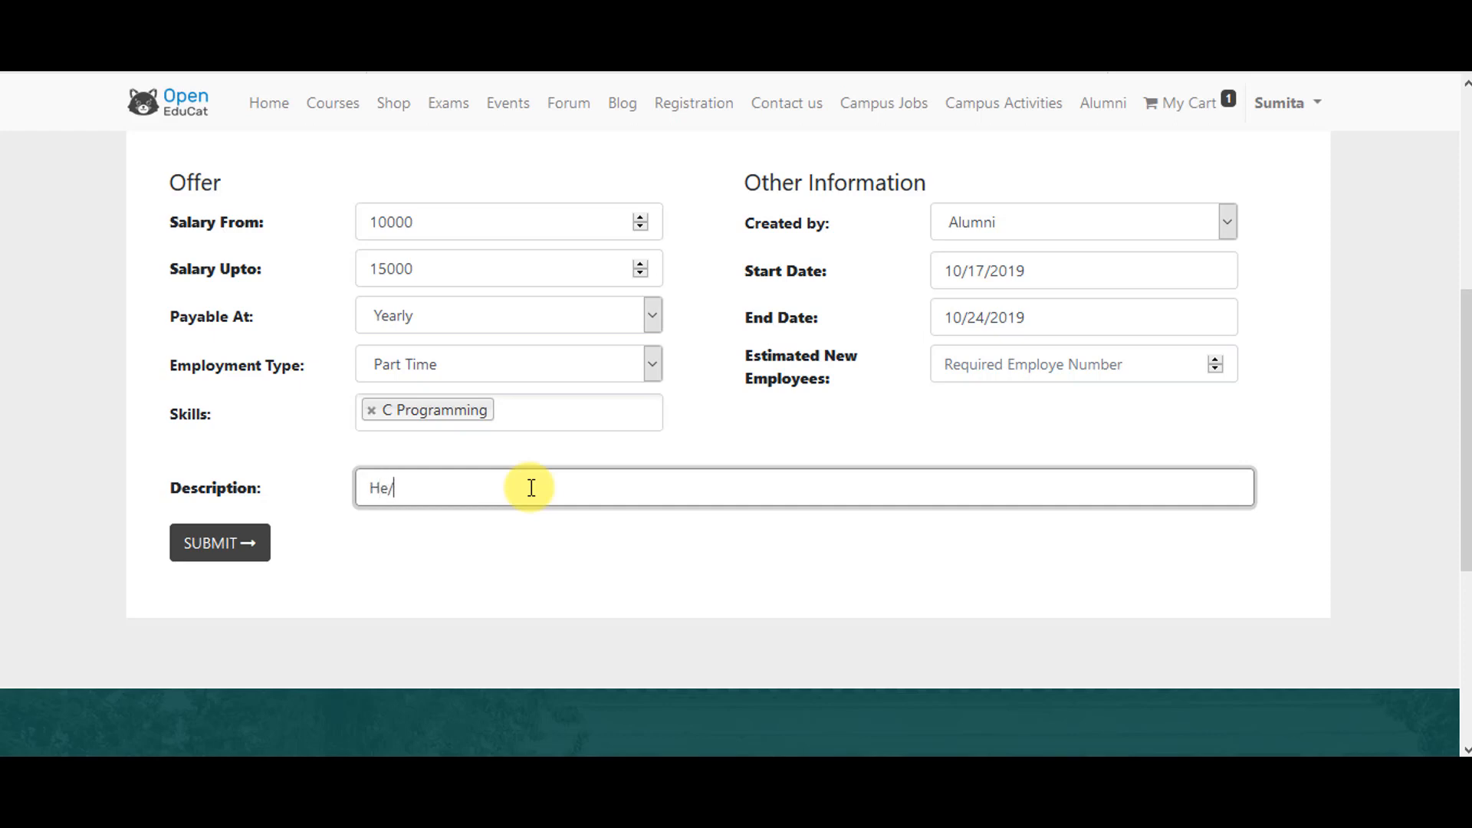
type("She needs to have a")
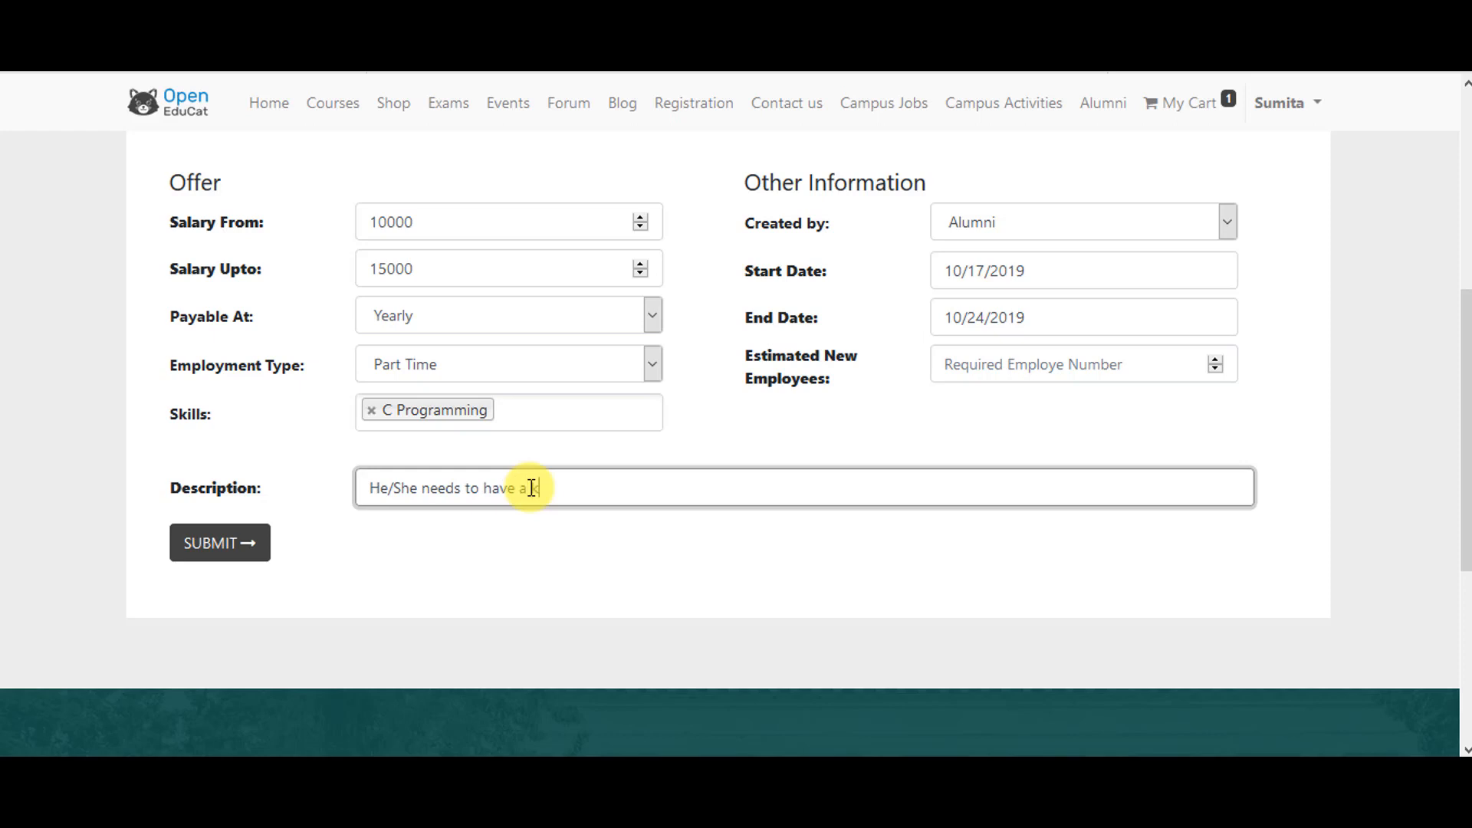
type("knowledge o")
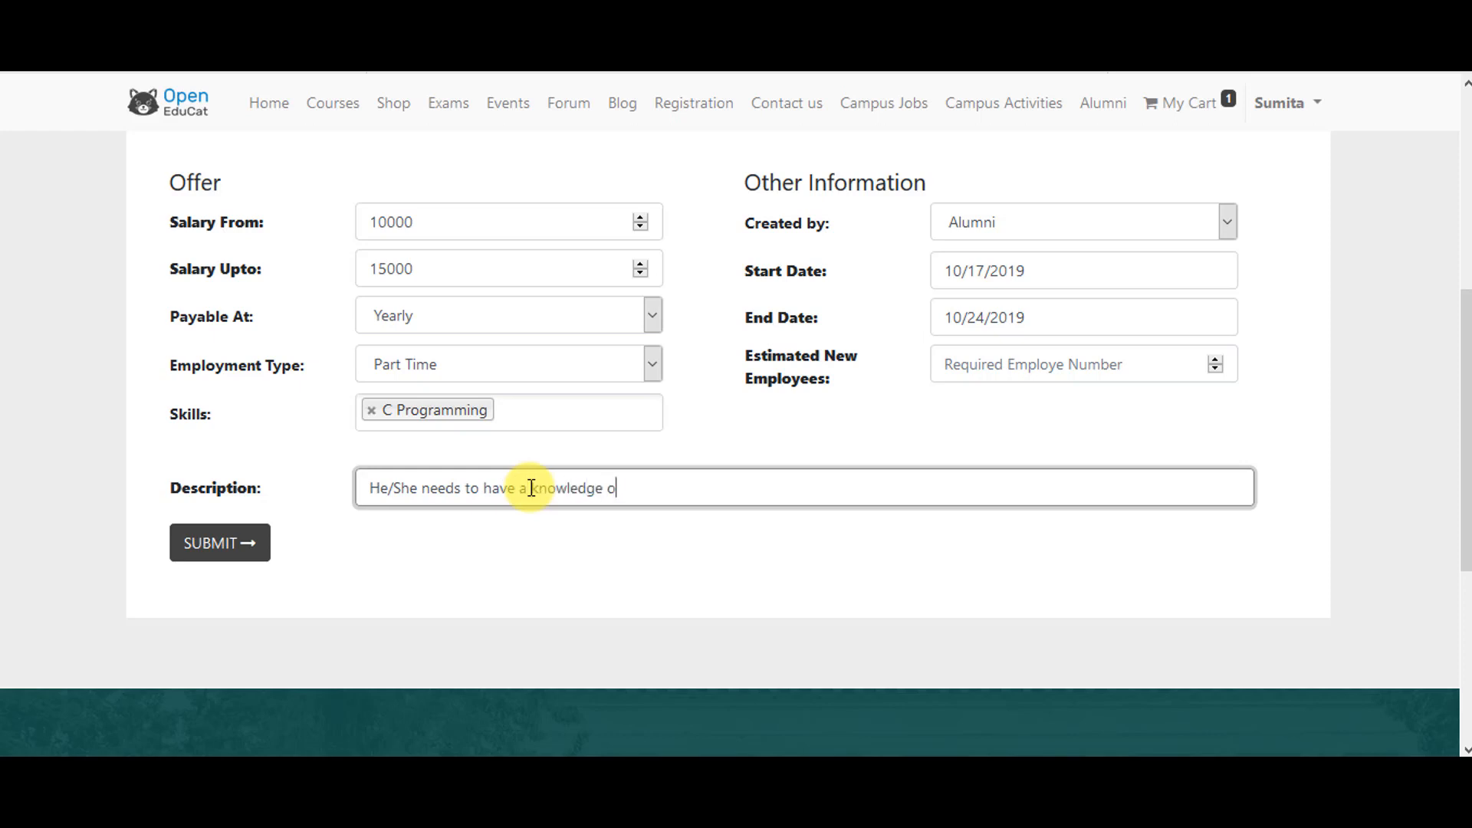
type("f")
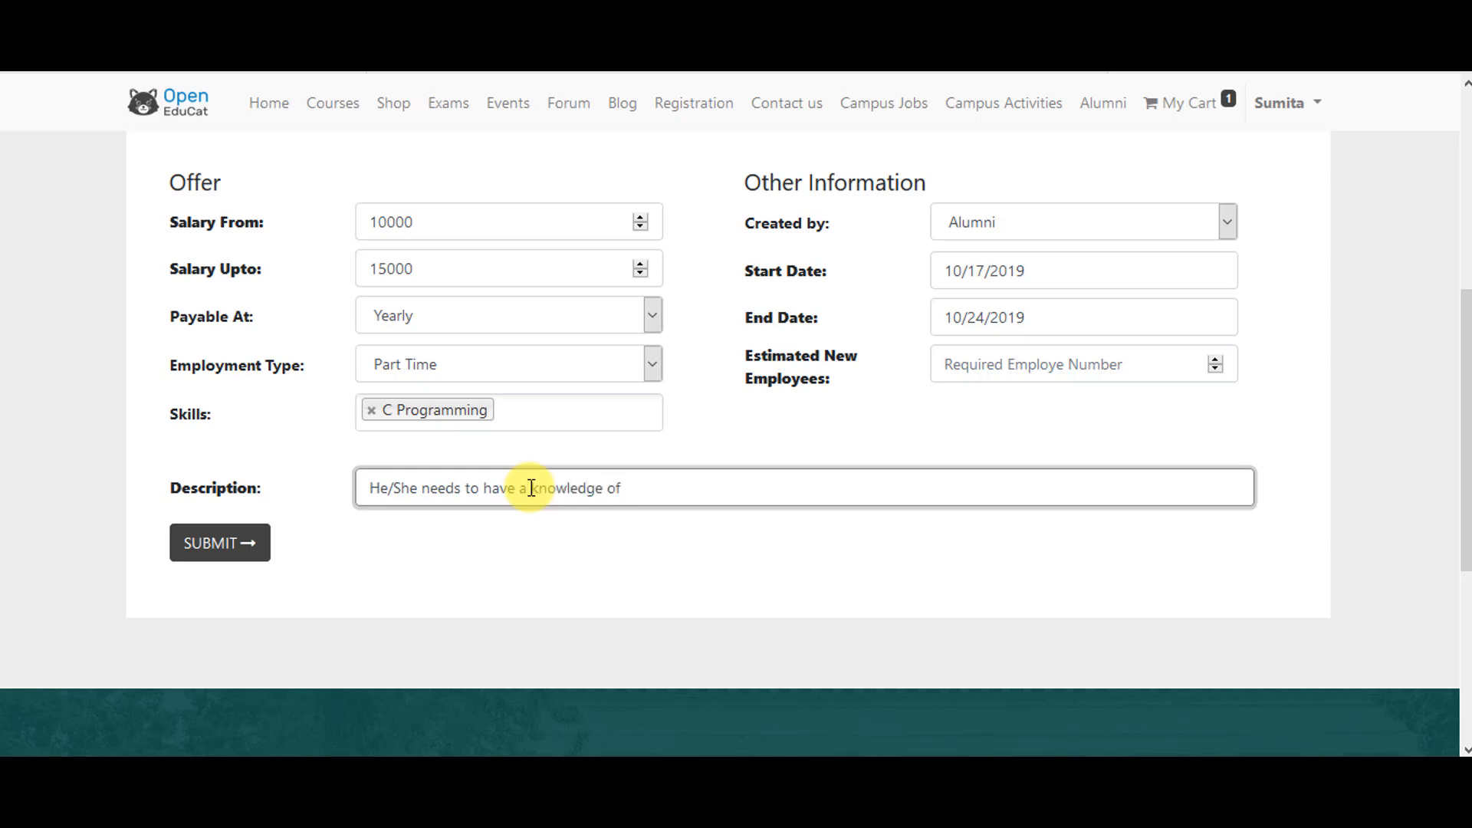
type("C Progra")
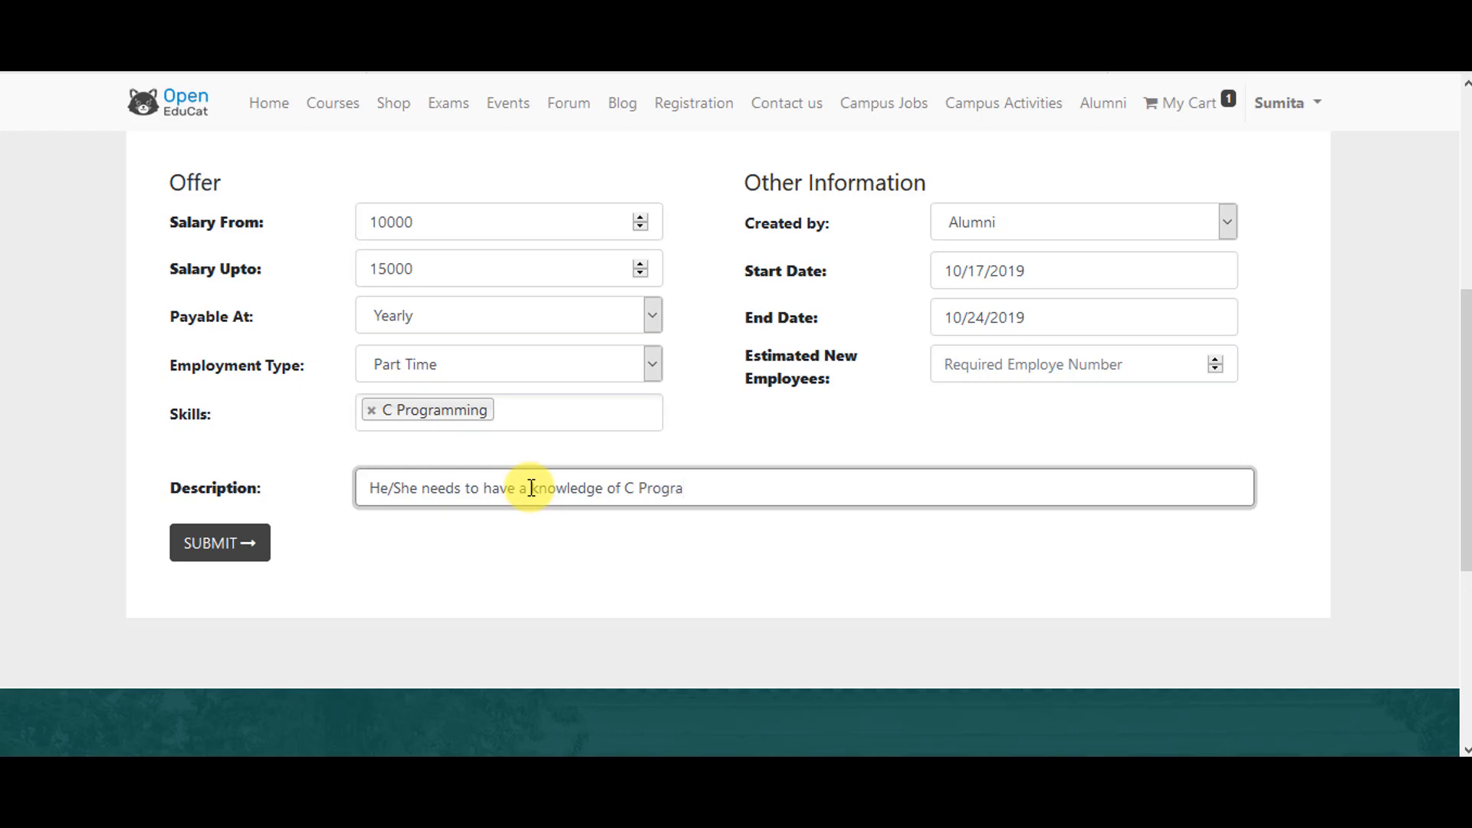
type("mming.")
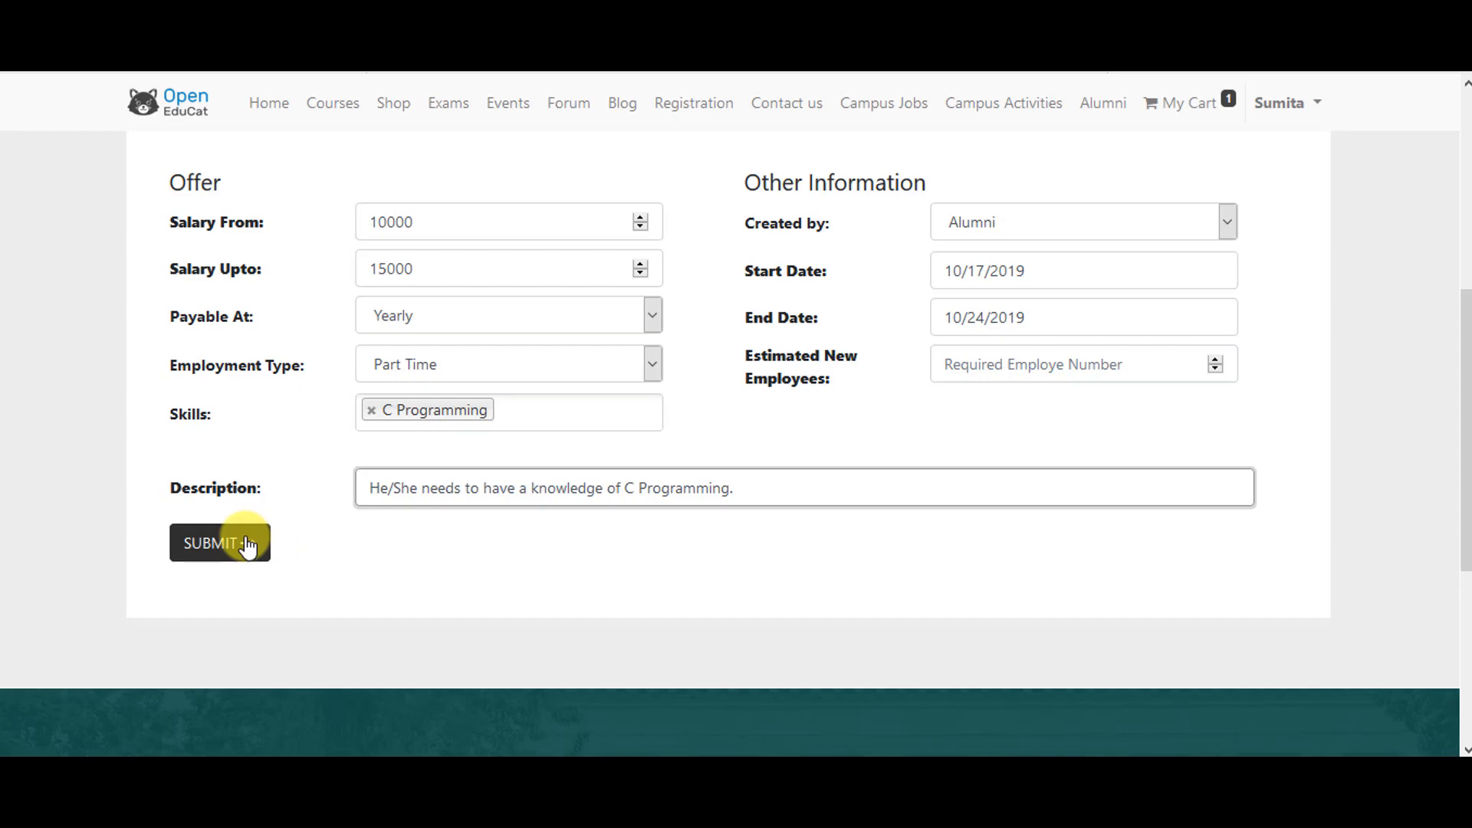
left_click(219, 542)
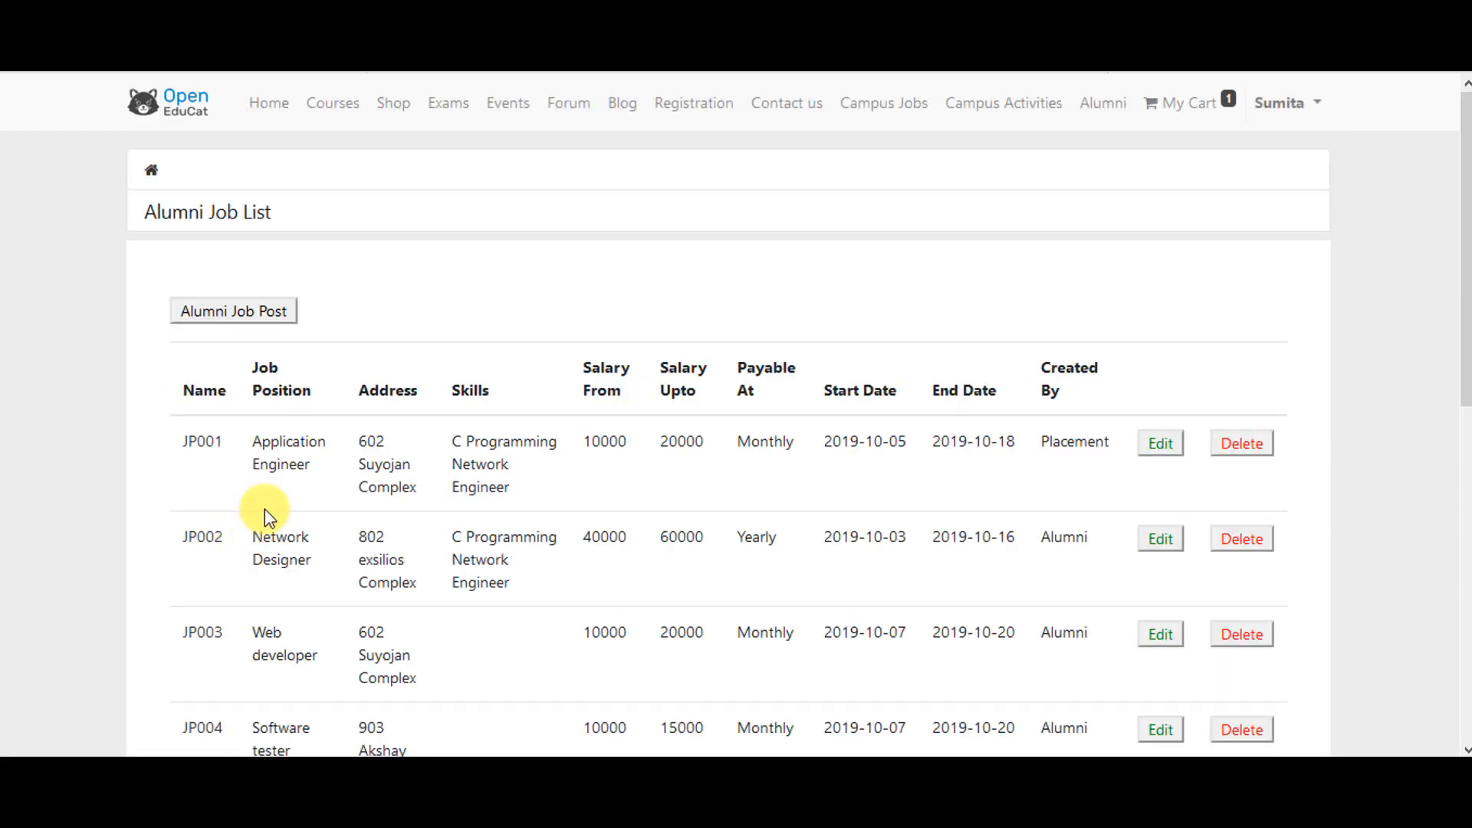
- Confirm JP010 Web Designer appears in the list and bring up the account menu
scroll("down", 3)
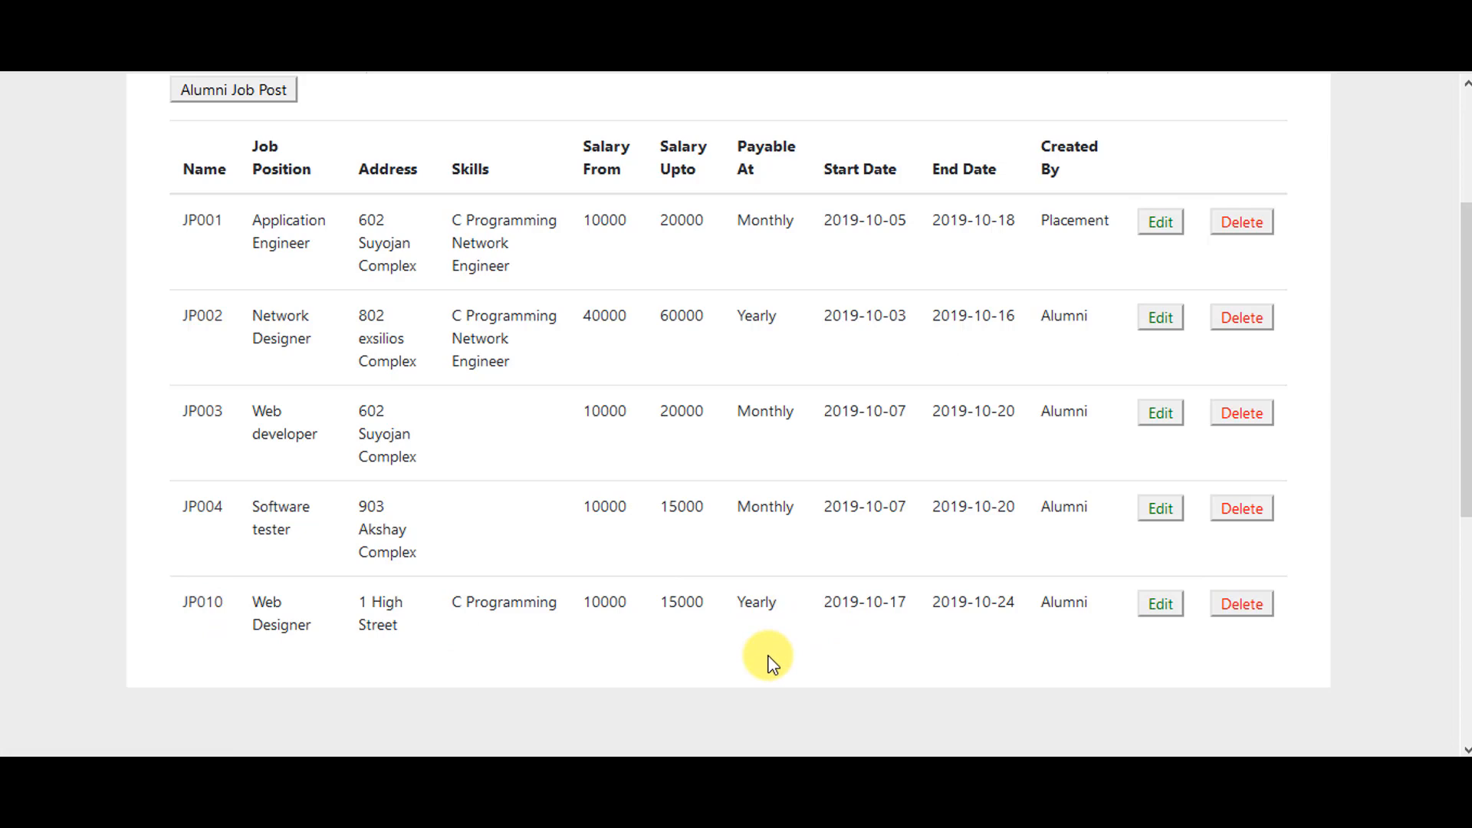
mouse_move(1070, 479)
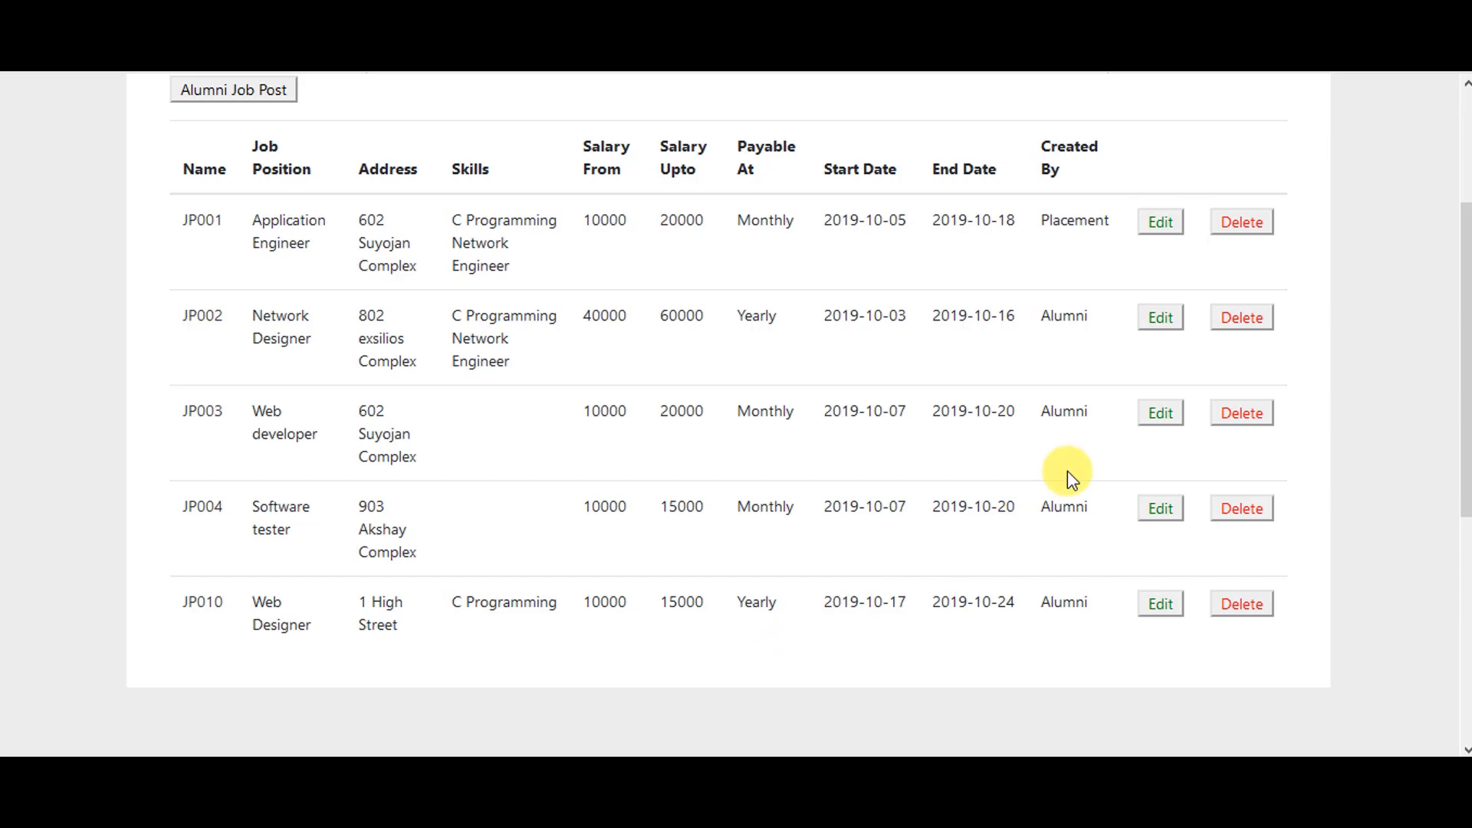
left_click(1284, 103)
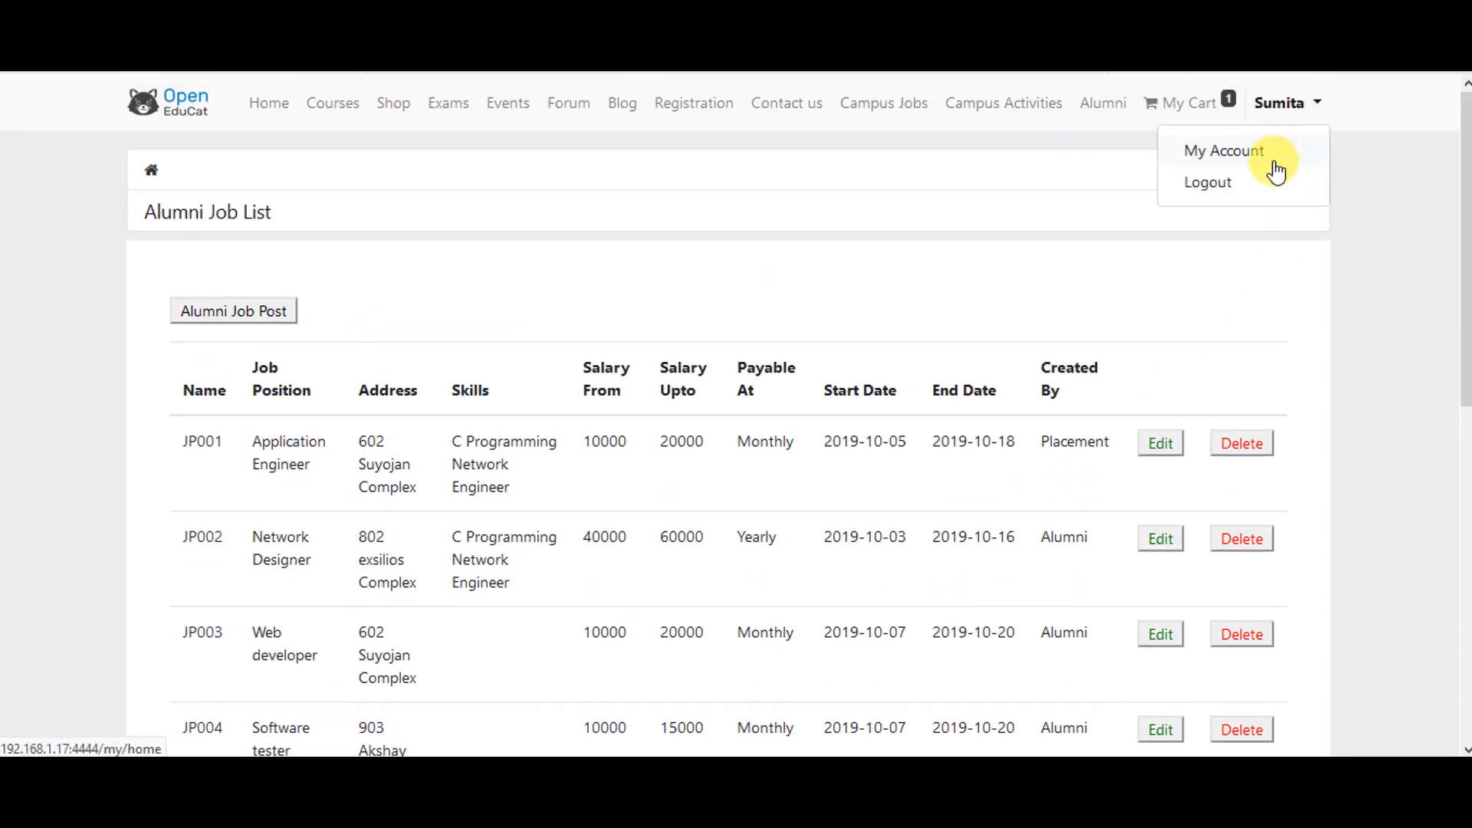
- Log out of the student account and log in as the administrator
left_click(1222, 150)
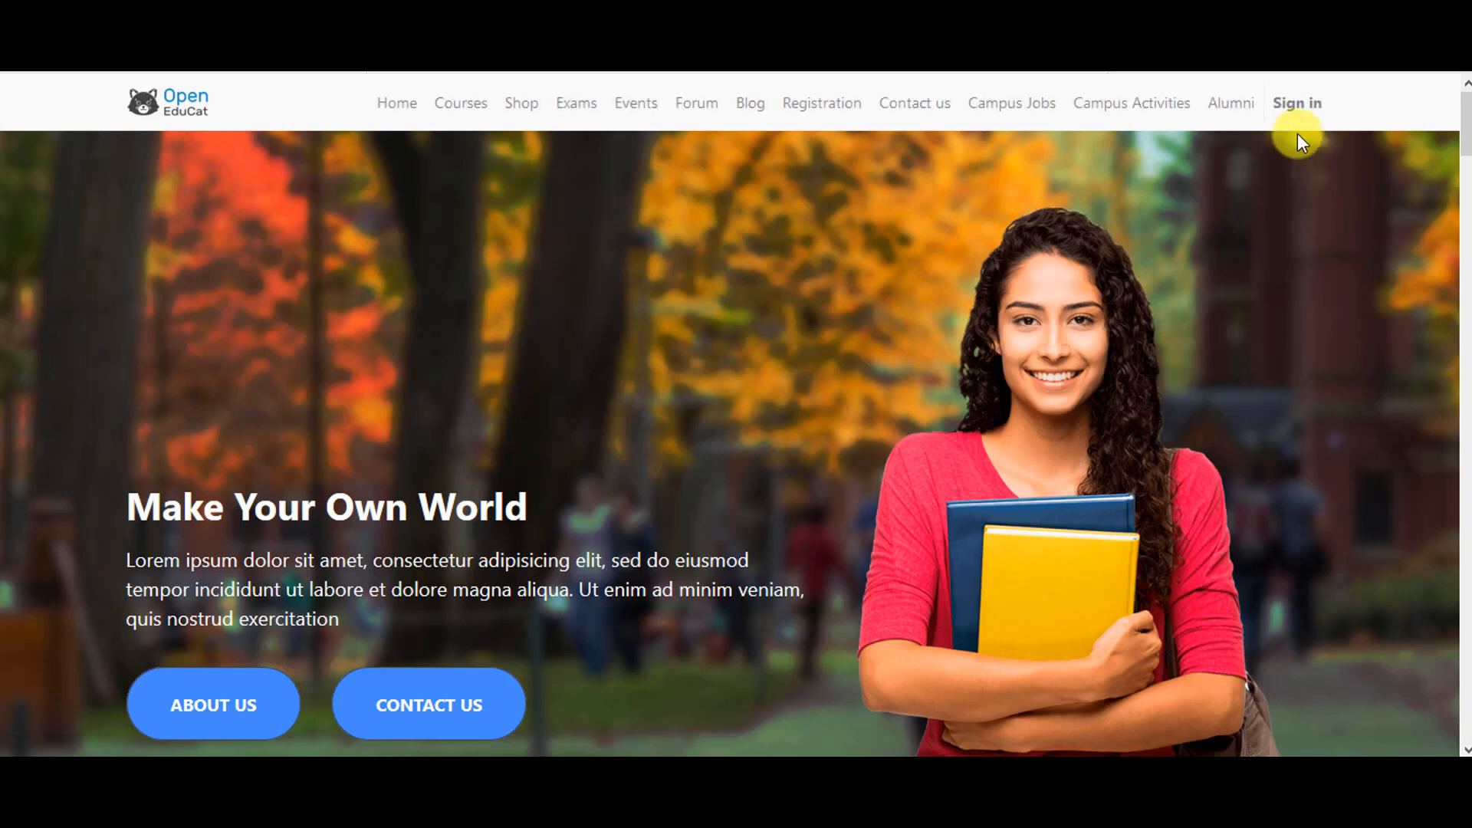
left_click(1298, 103)
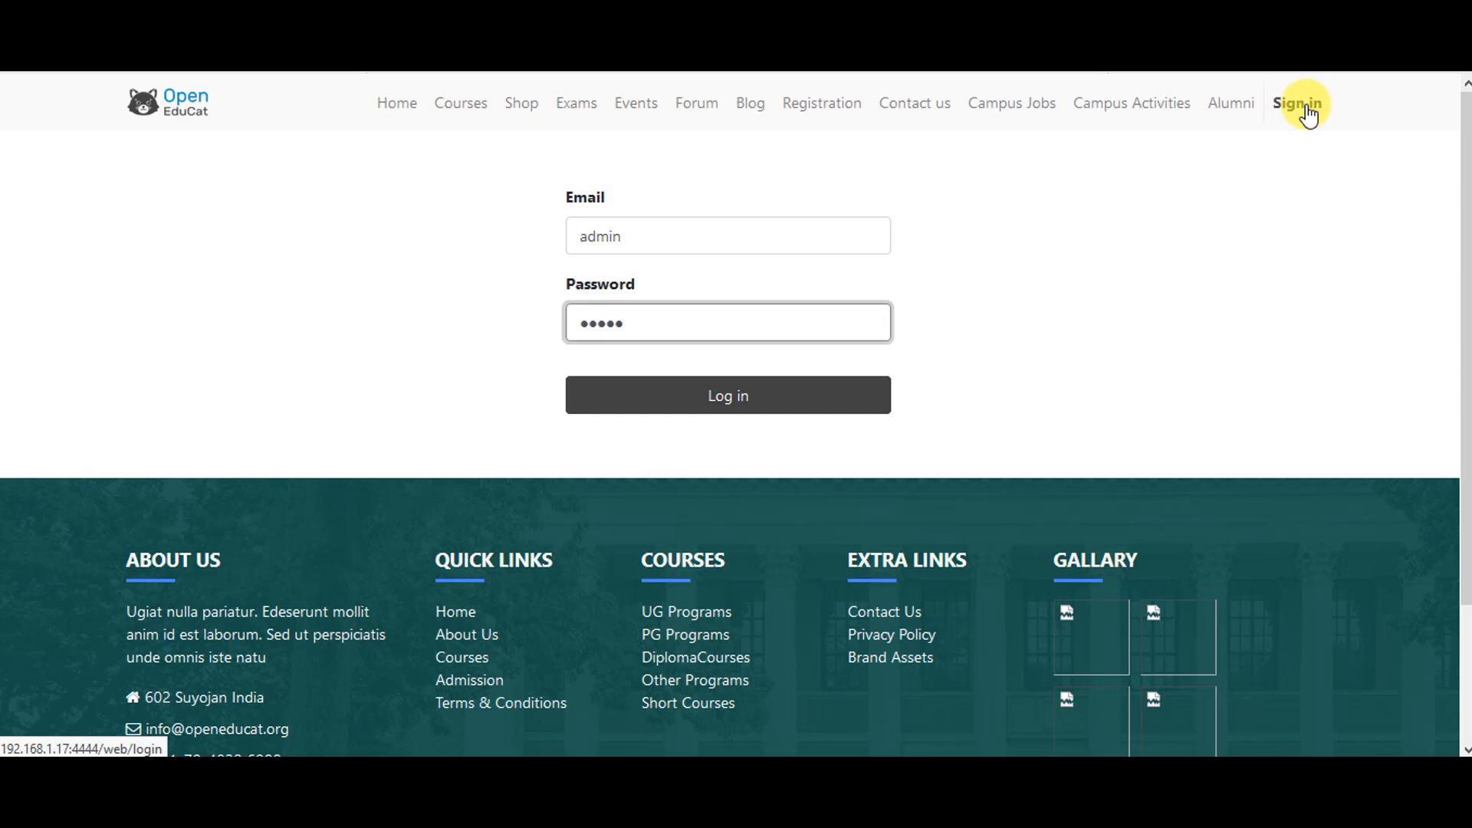
left_click(727, 394)
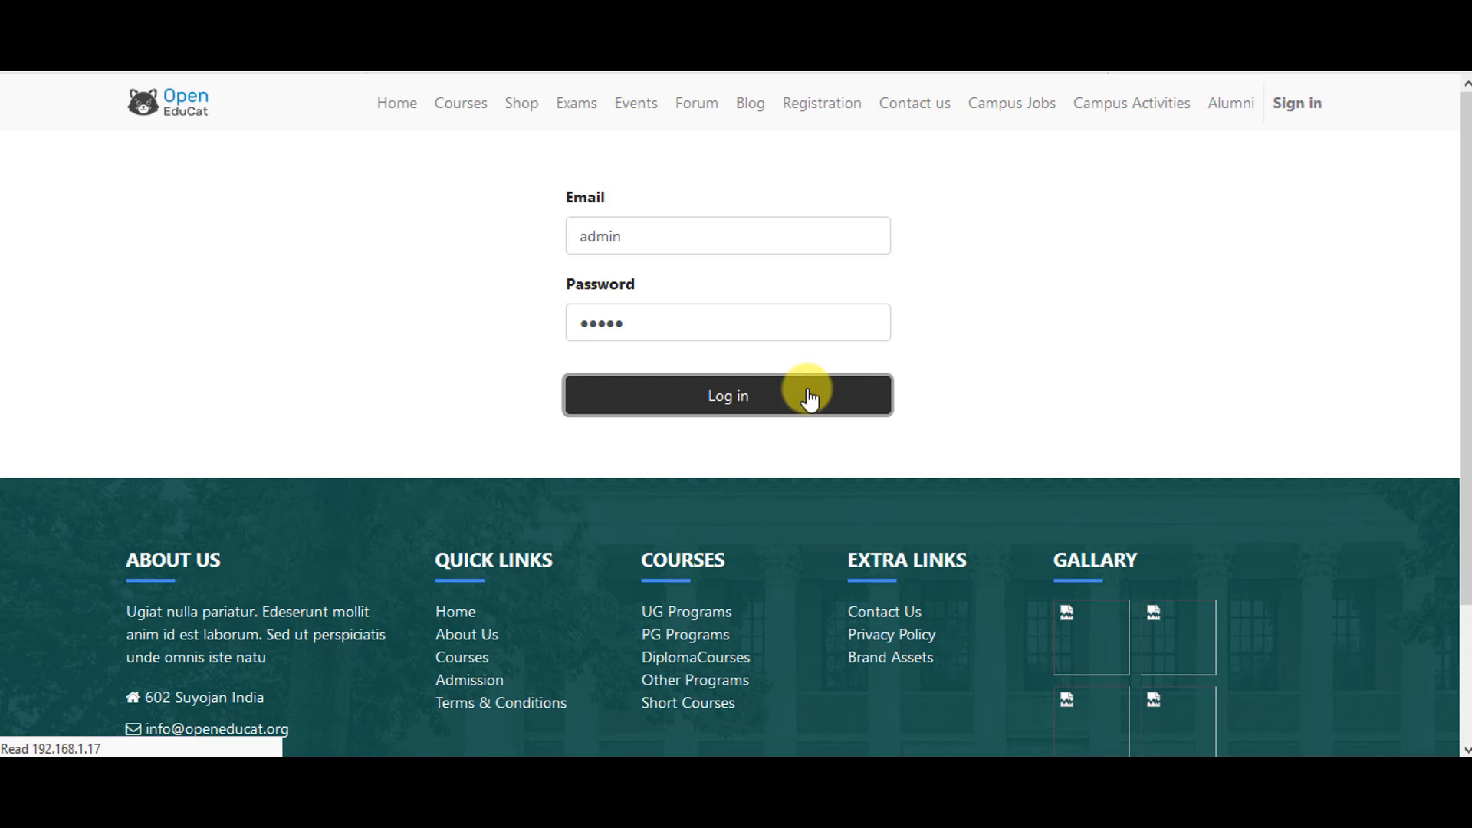
left_click(727, 395)
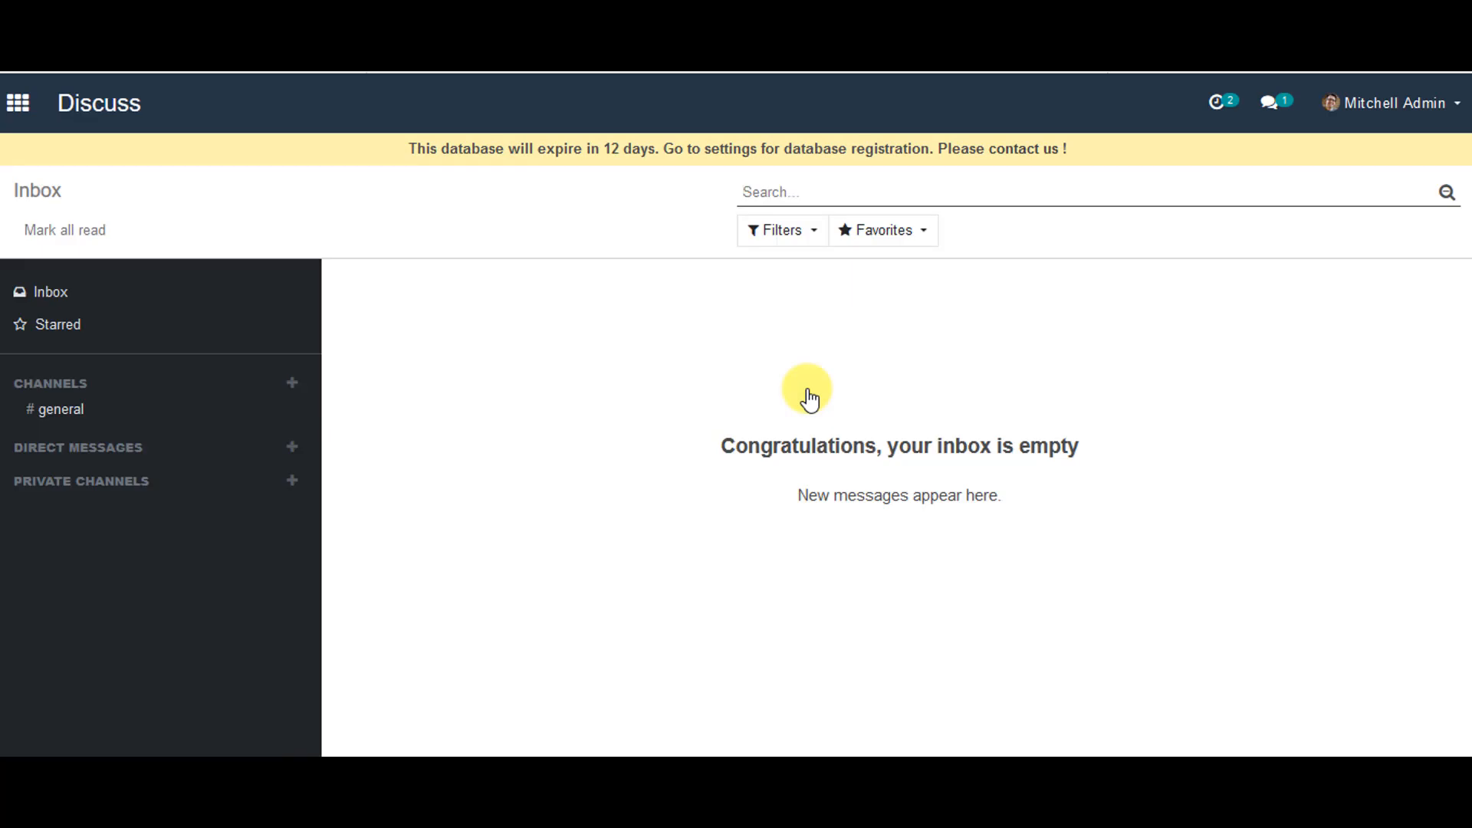
- Launch the Job app from the apps grid and select the Web Designer post
left_click(17, 103)
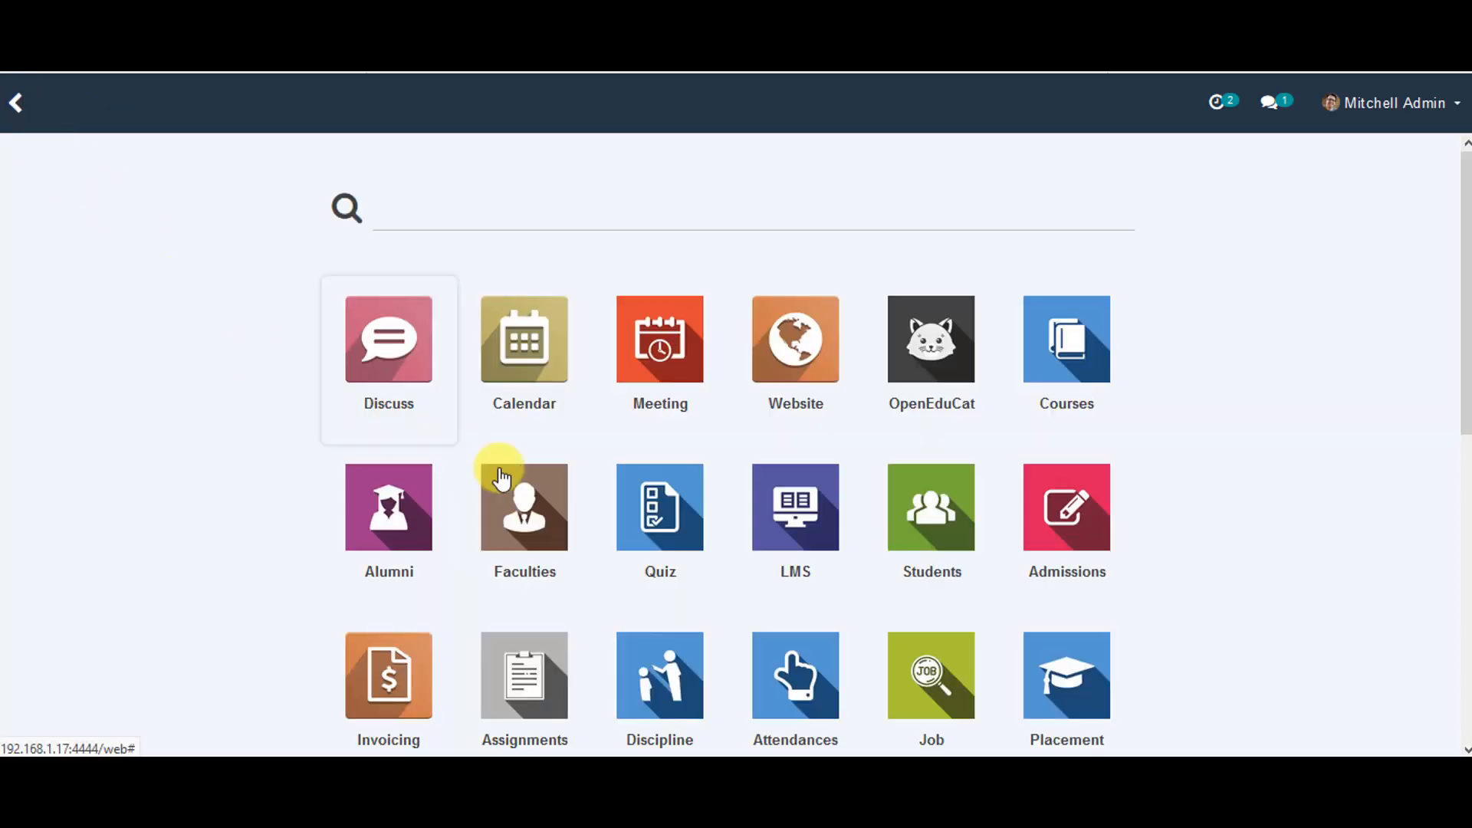
scroll("down", 3)
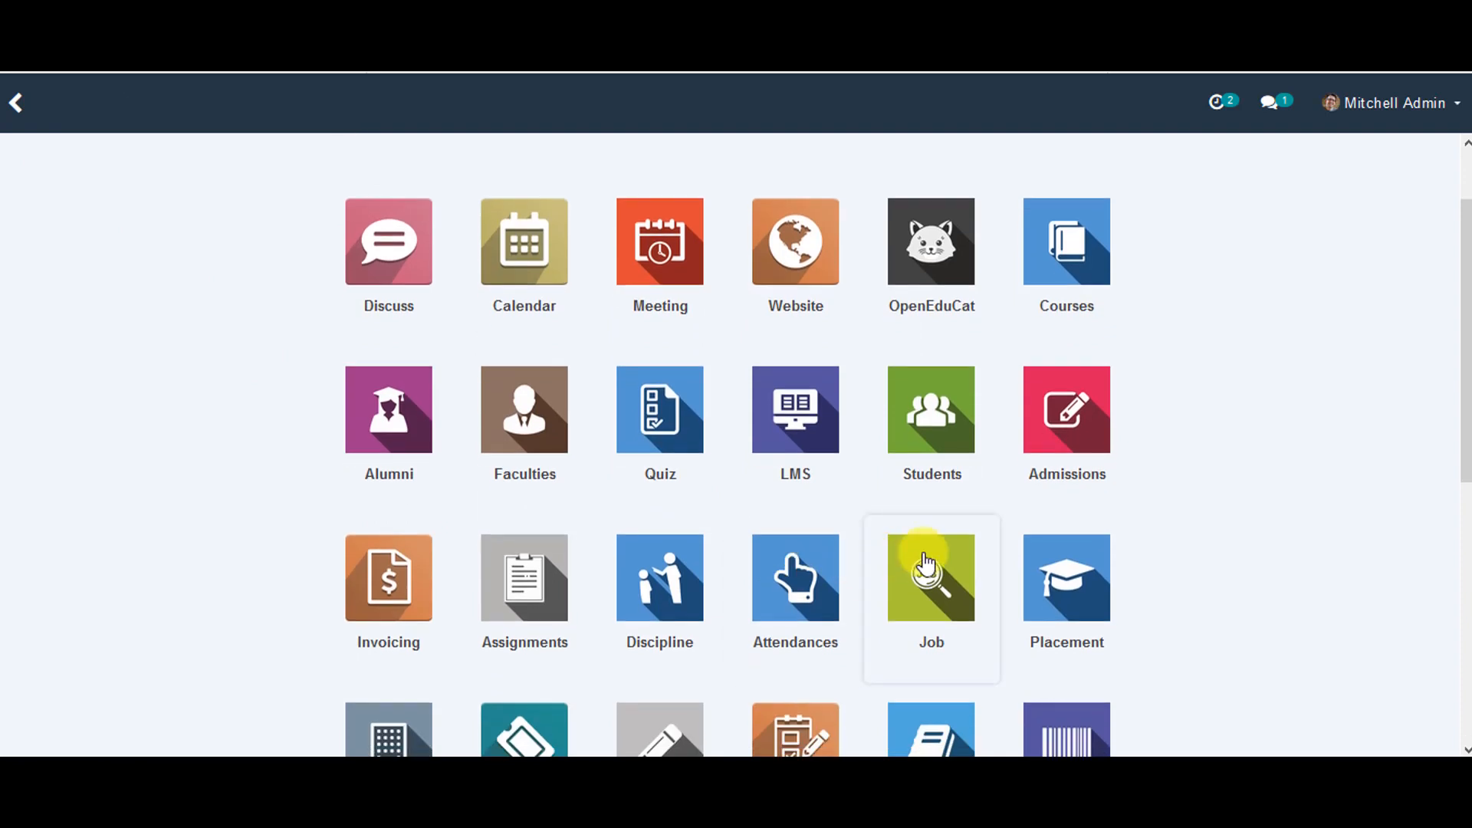
left_click(929, 577)
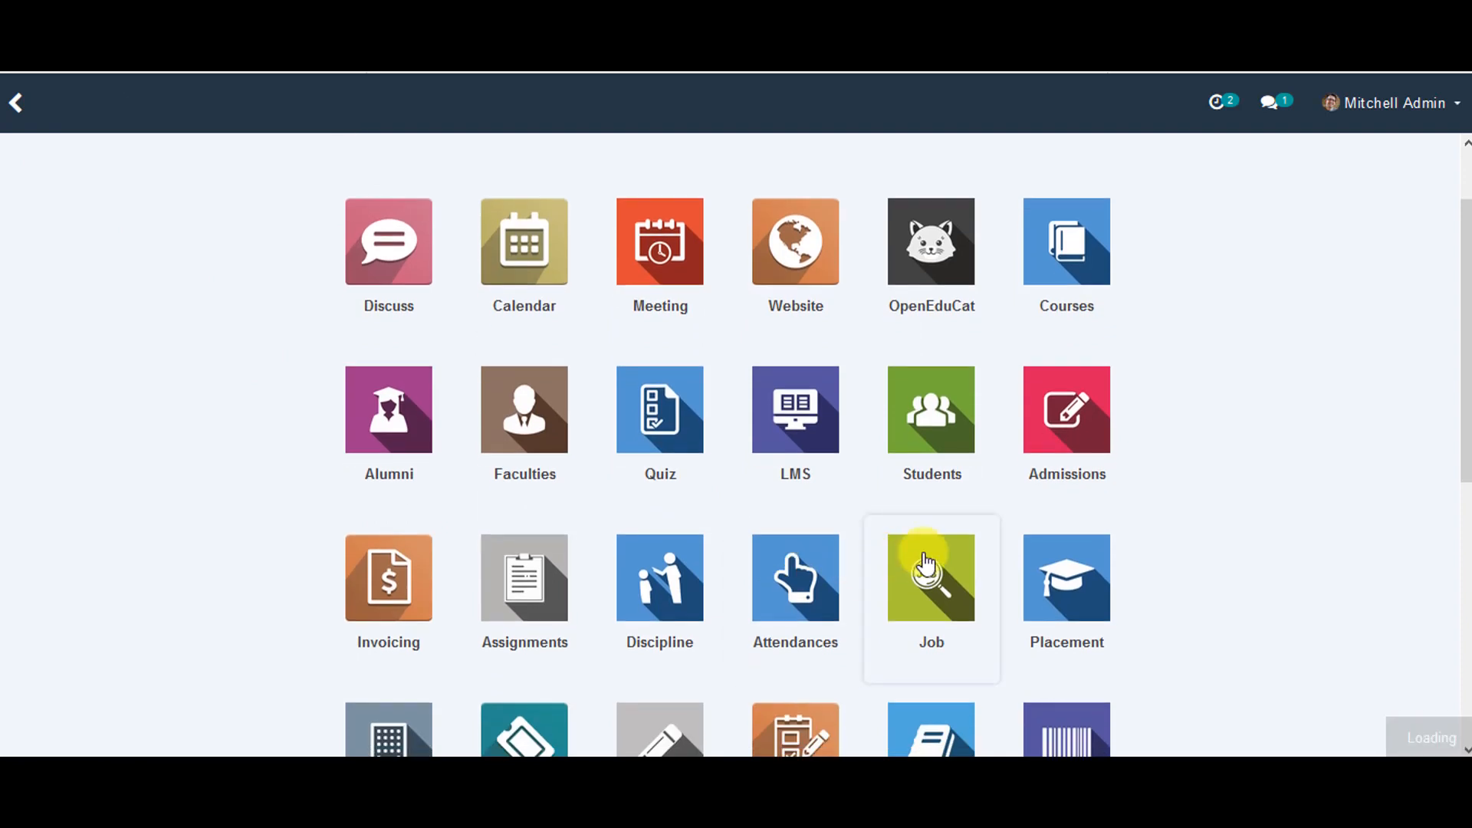
left_click(931, 577)
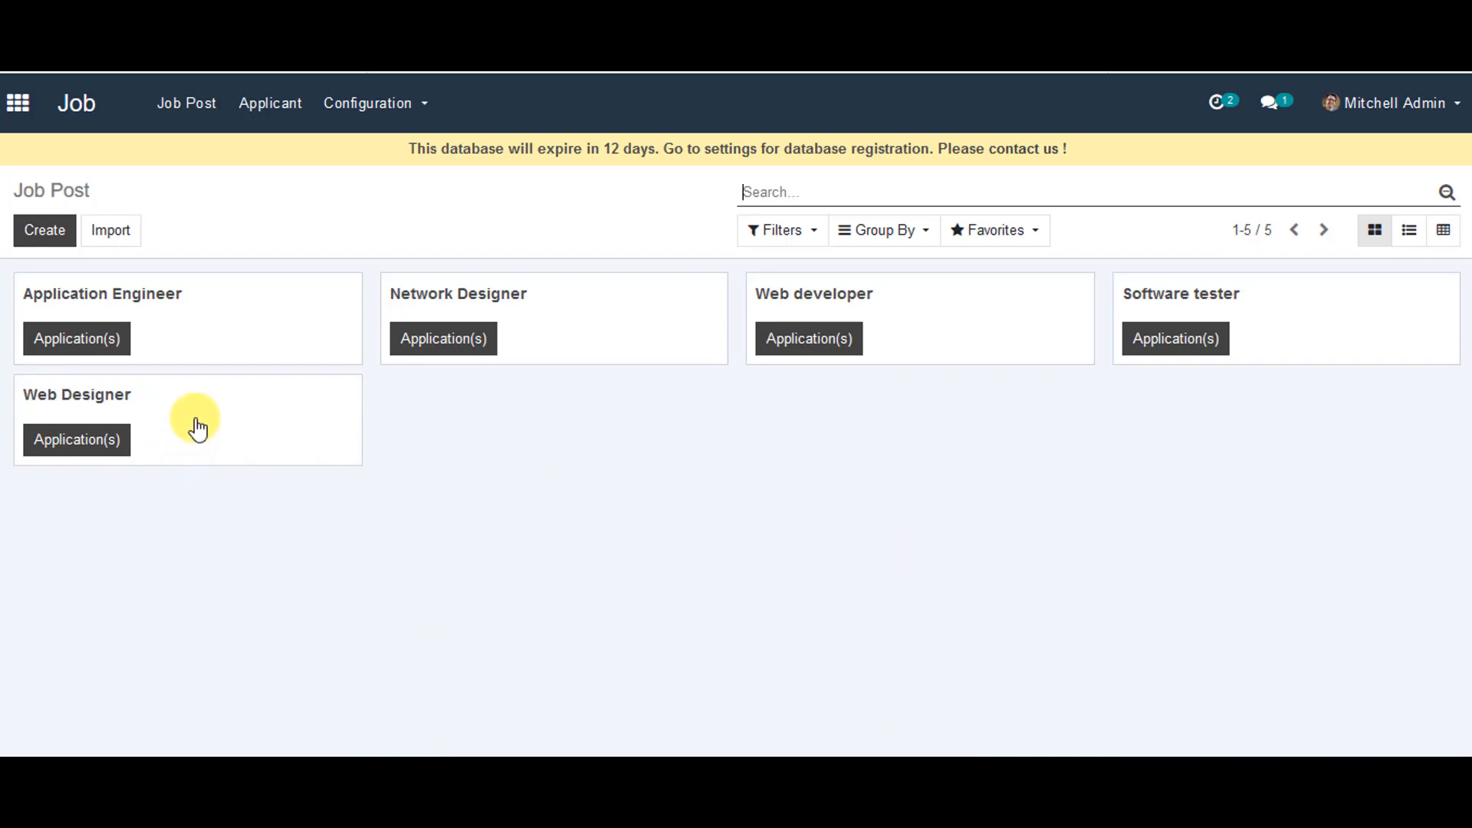
left_click(76, 440)
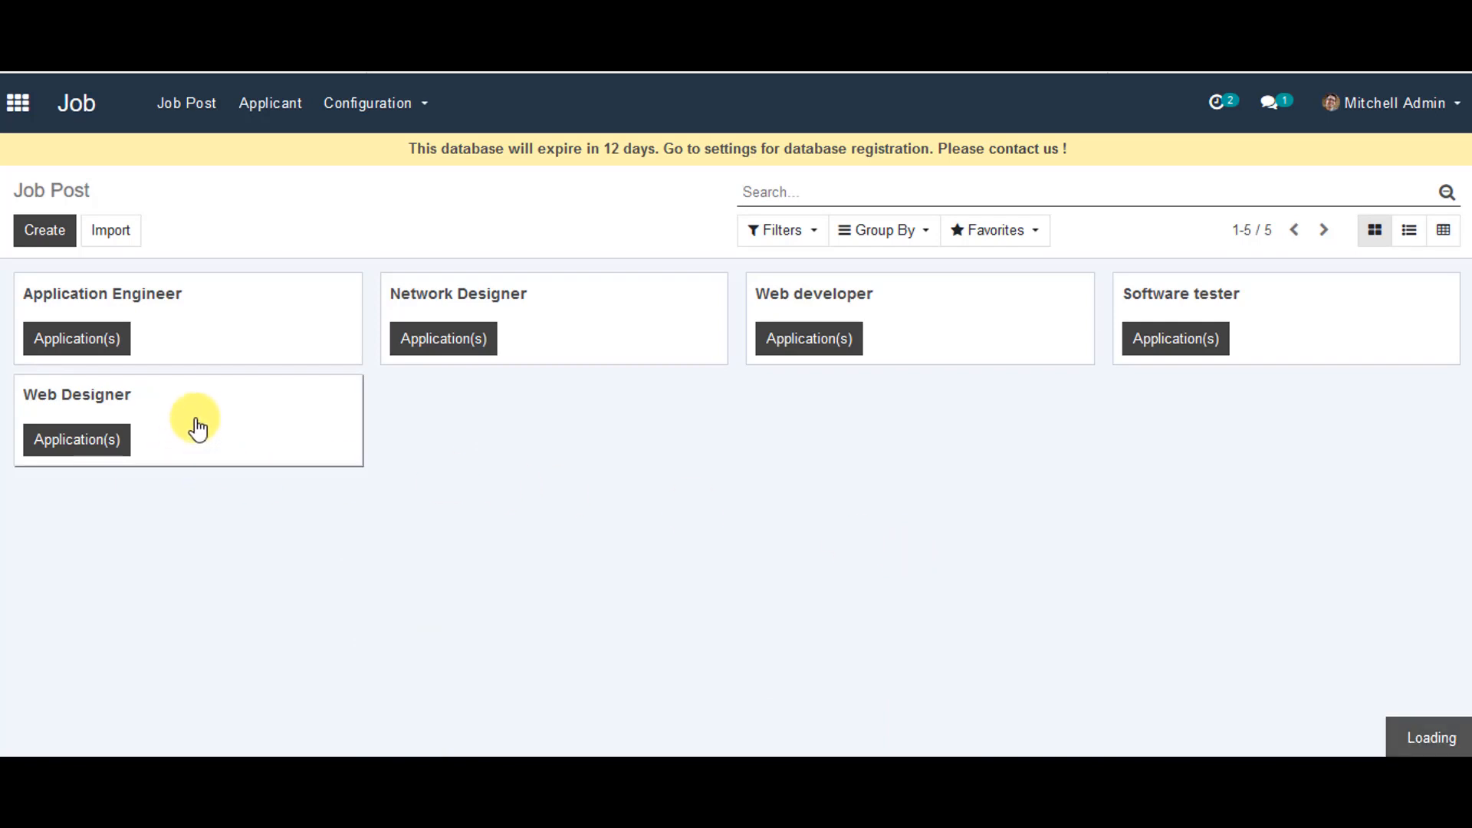
- Send JP010 Web Designer to Review, then start recruitment so it reads Recruitment in Progress
left_click(77, 394)
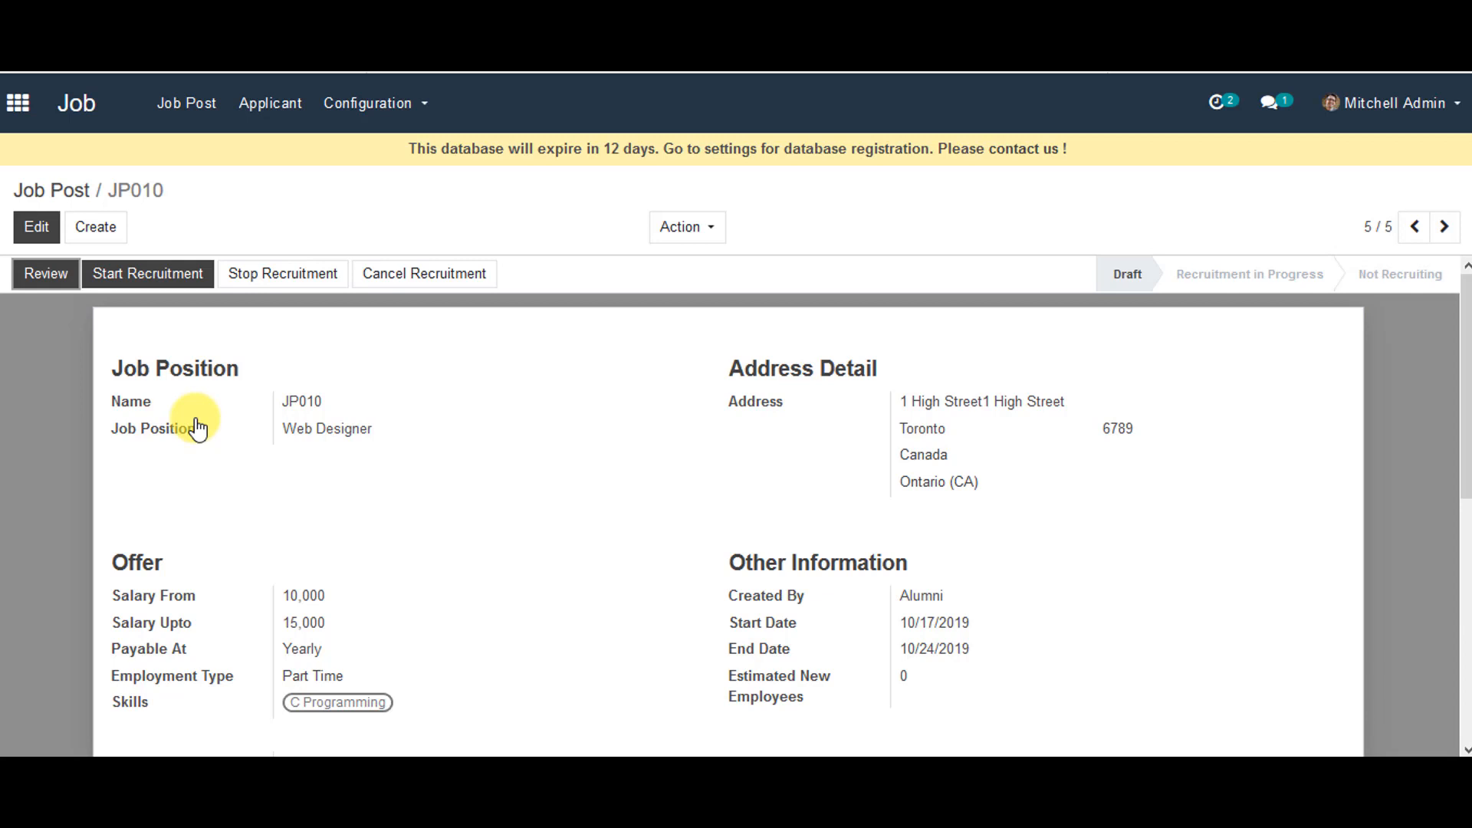
mouse_move(55, 376)
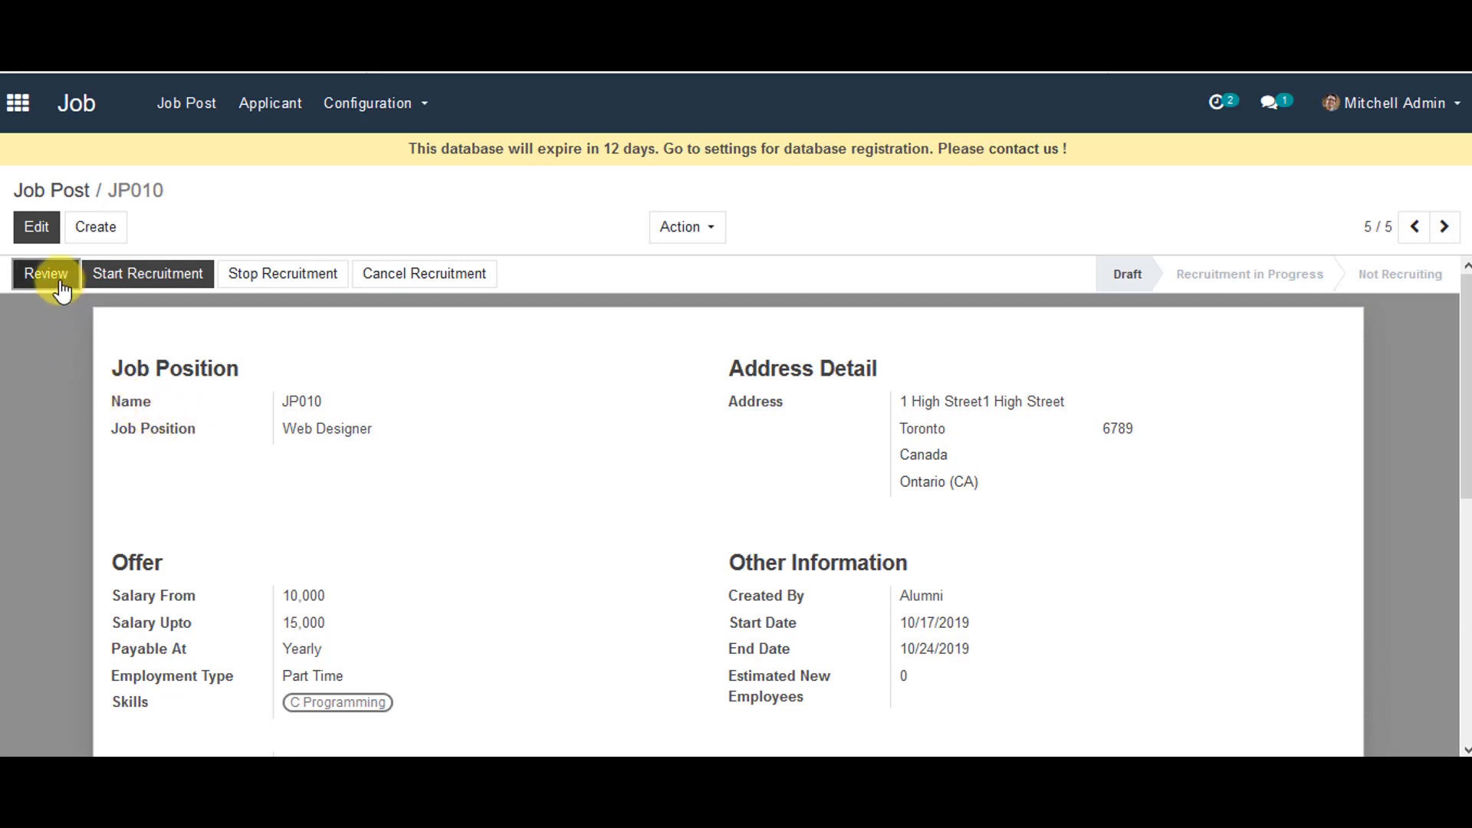
left_click(45, 273)
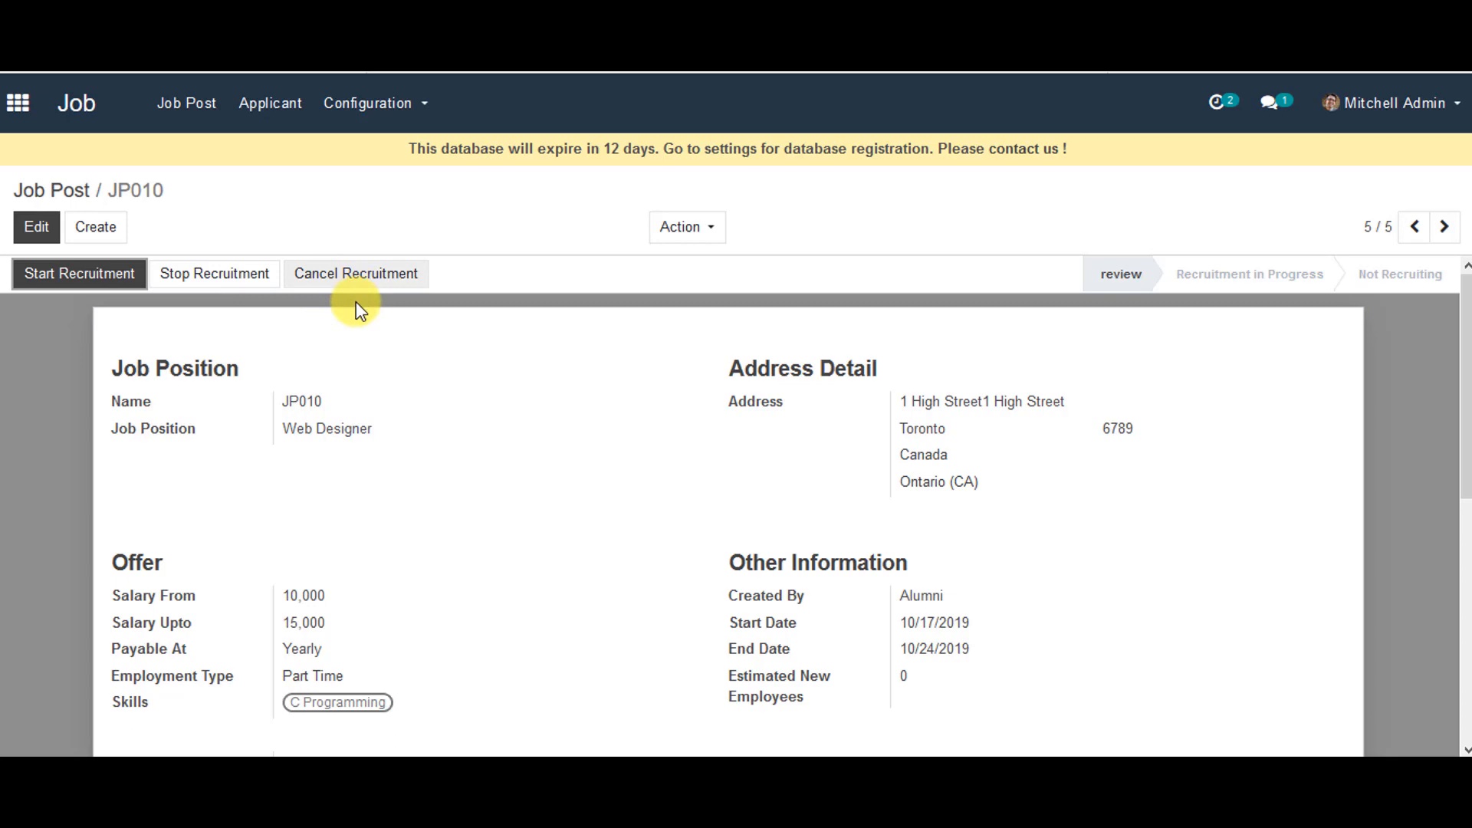
mouse_move(348, 391)
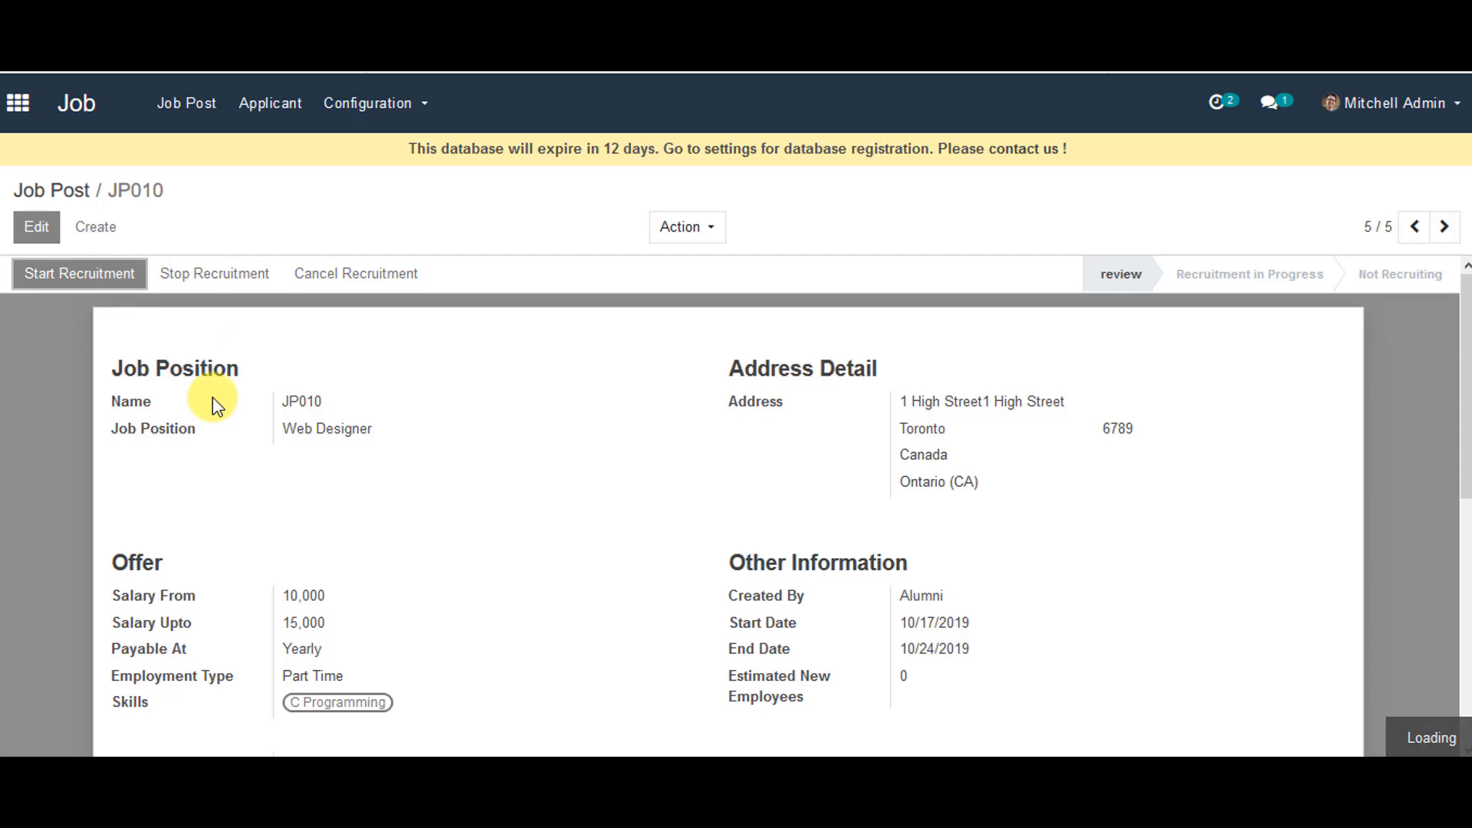
left_click(78, 273)
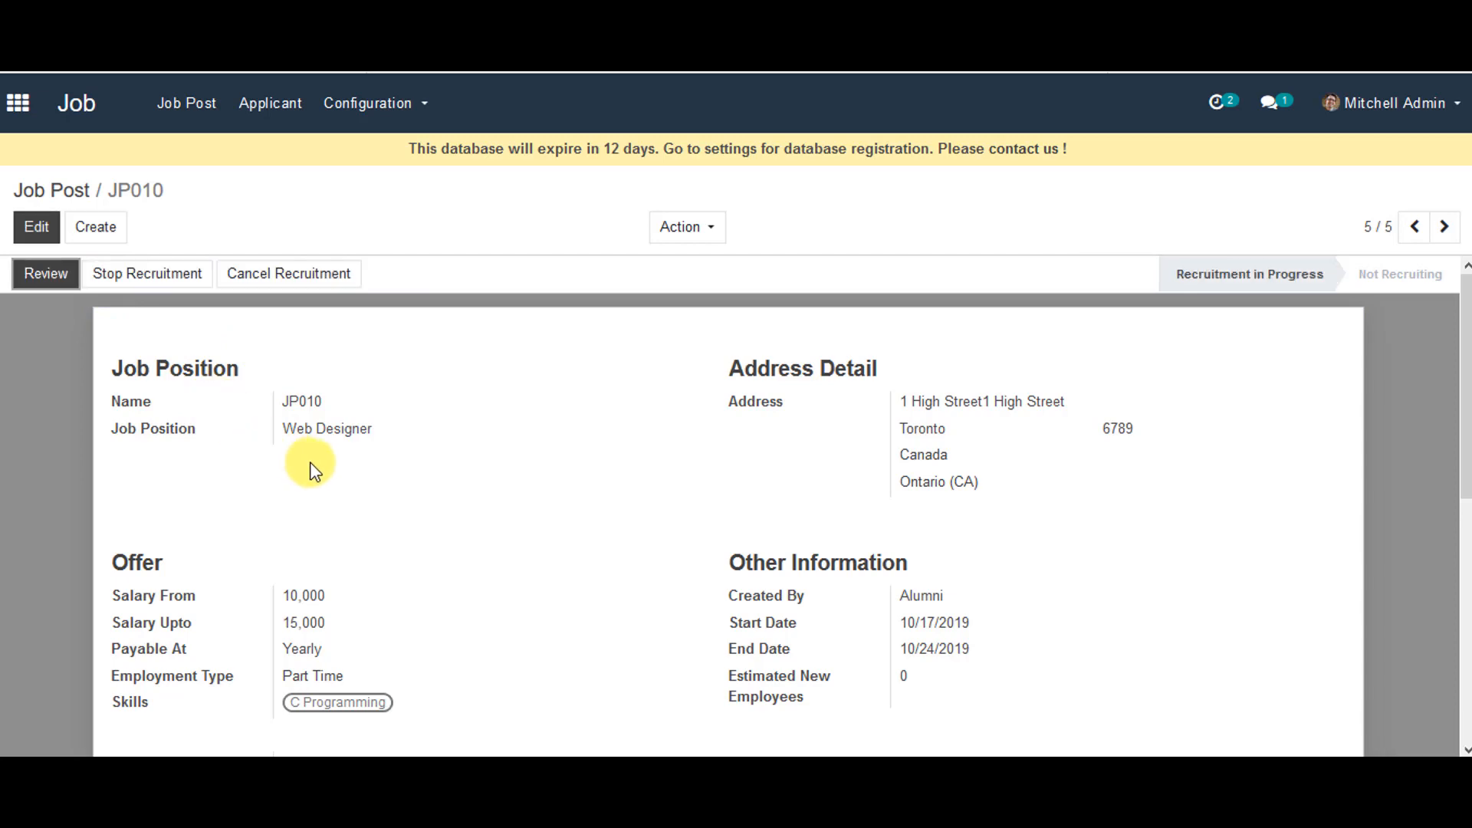